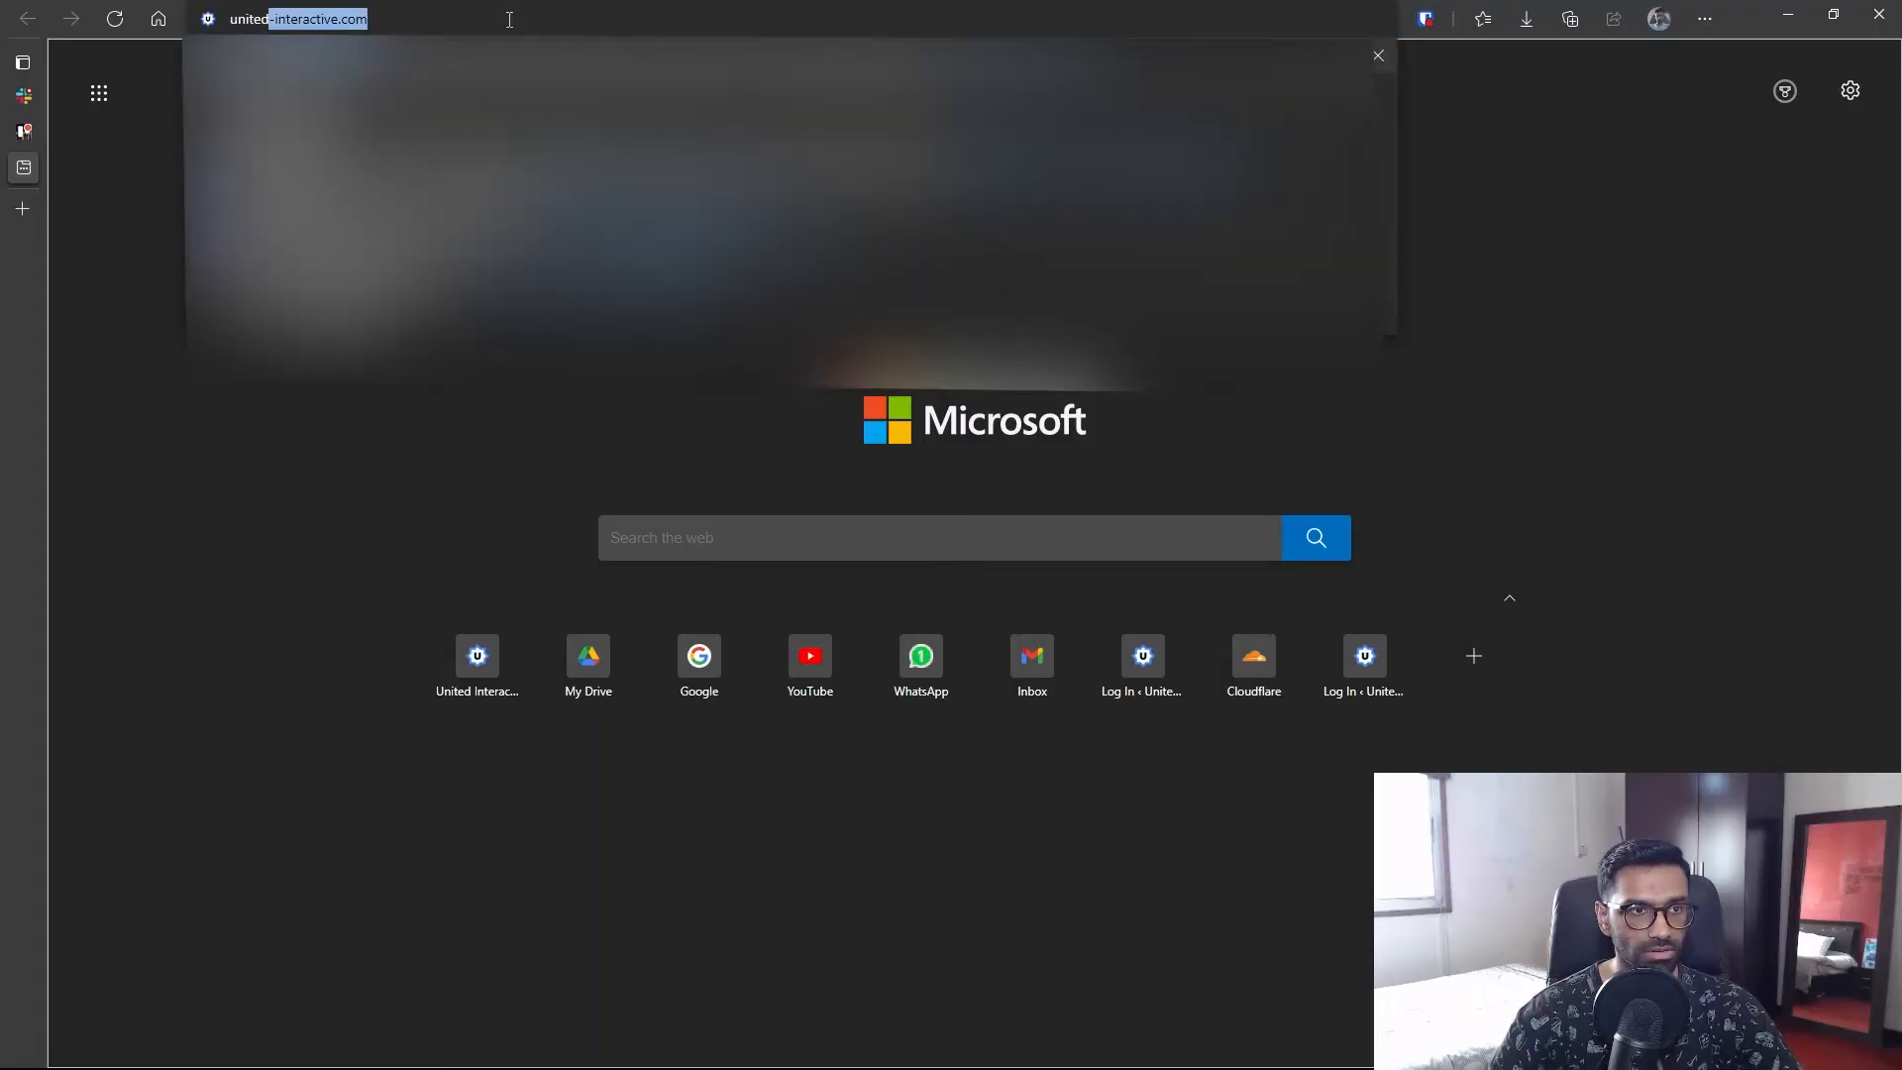
# - Load united-interactive.com and highlight the fatal error about the missing BridgeQodeWidget class
pyautogui.press('Return')
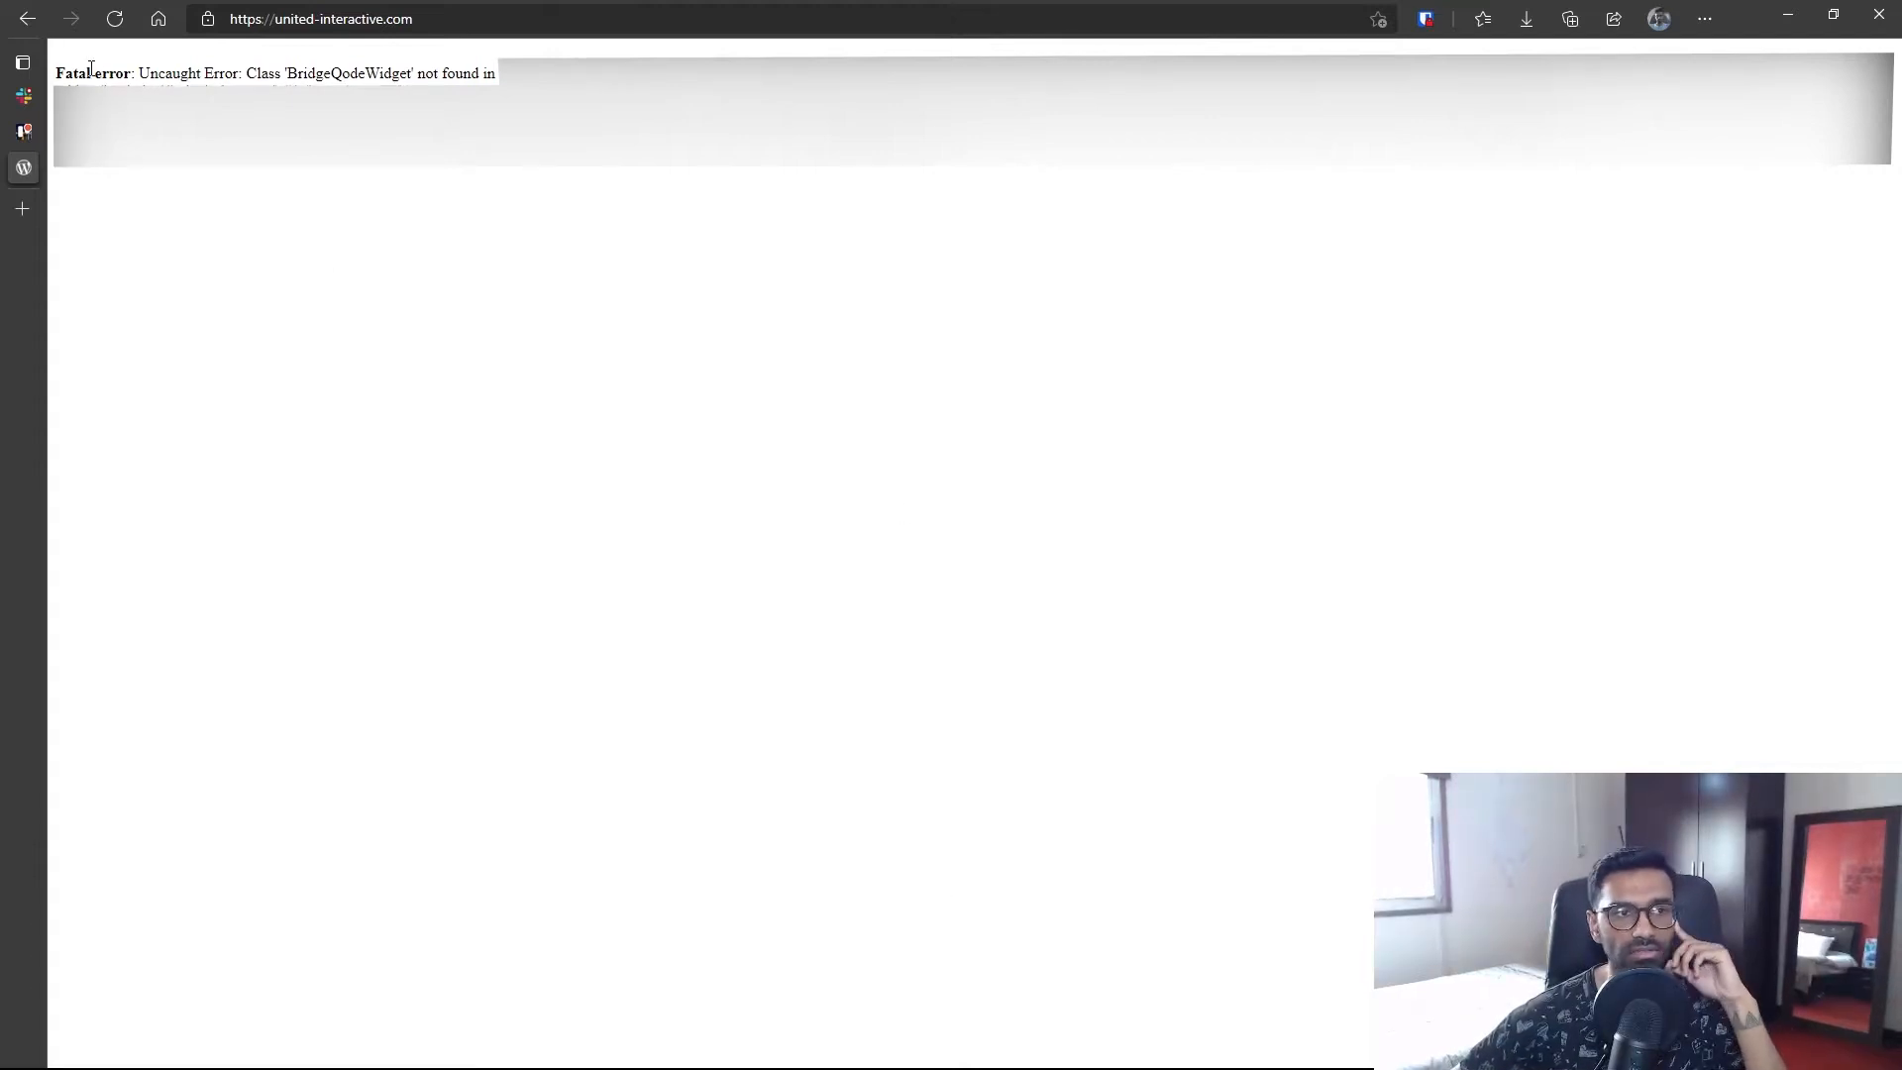
pyautogui.moveTo(58, 74); pyautogui.dragTo(230, 74)
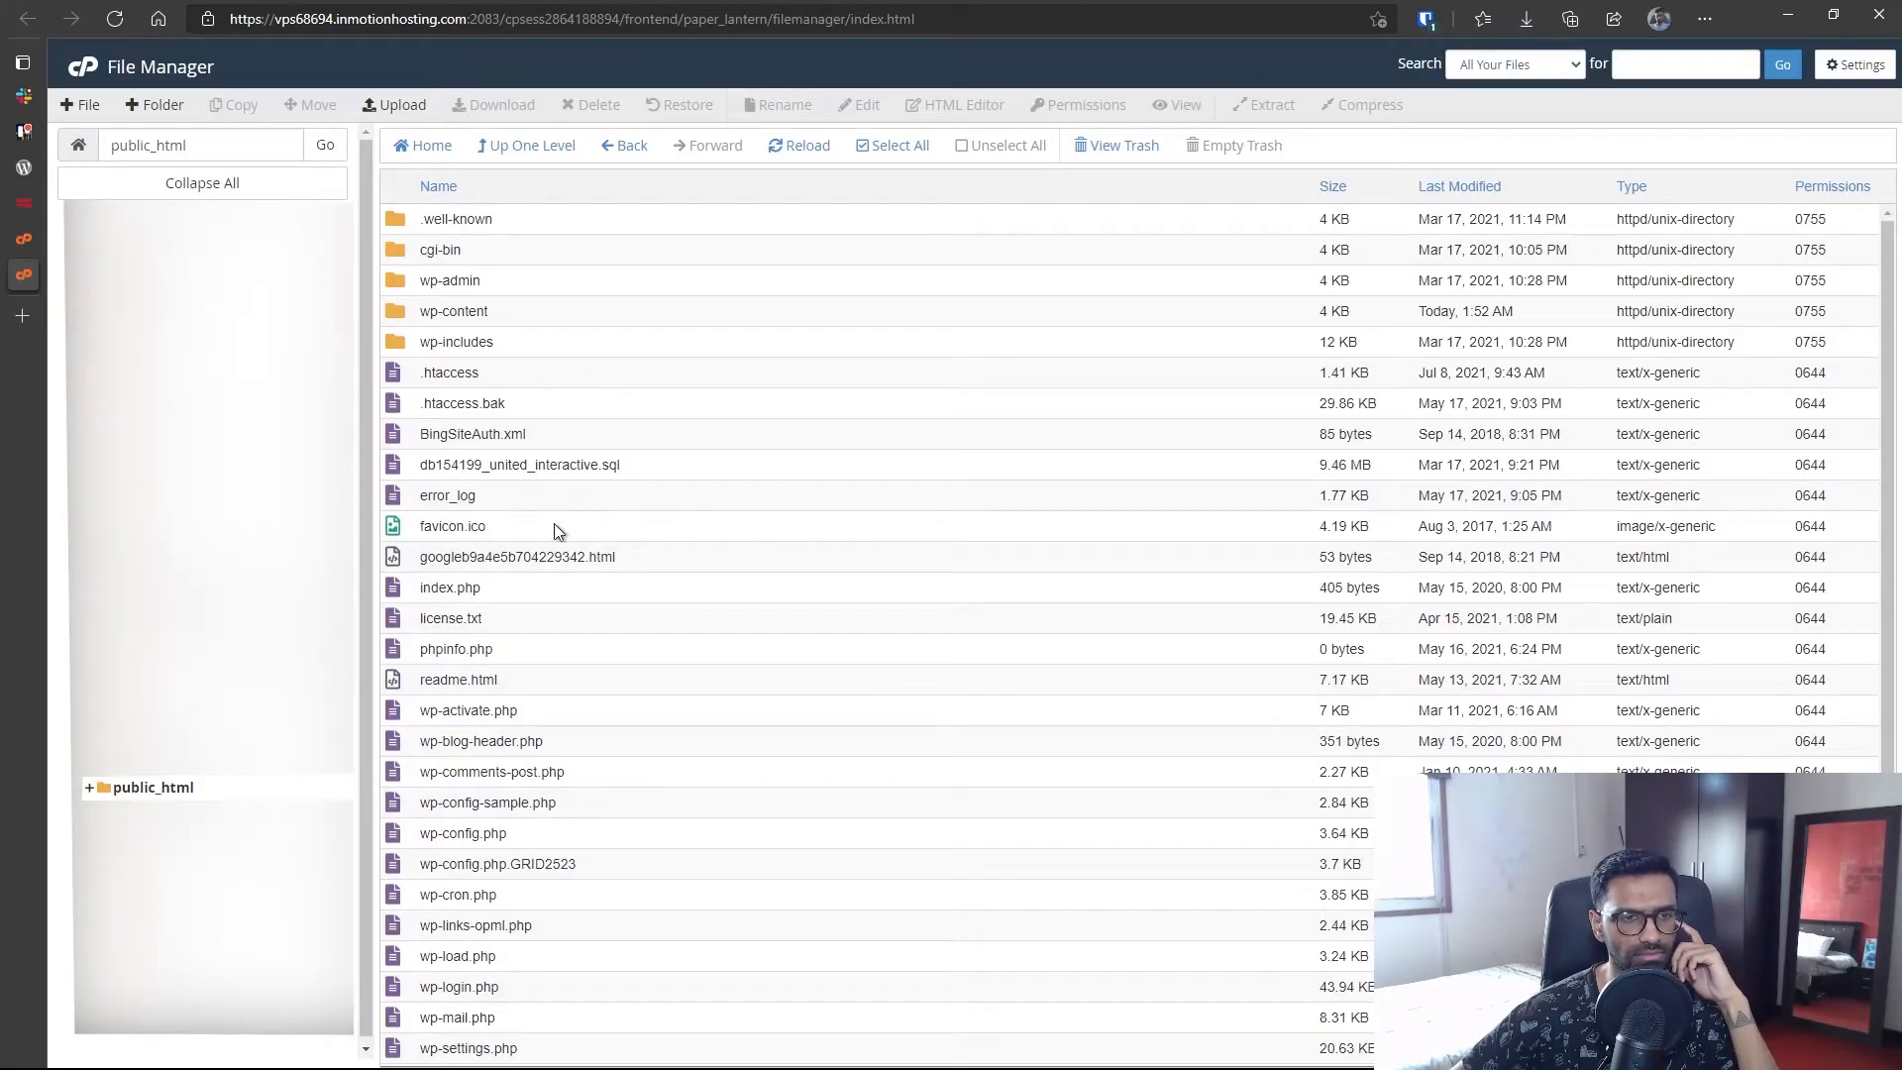
pyautogui.moveTo(507, 478)
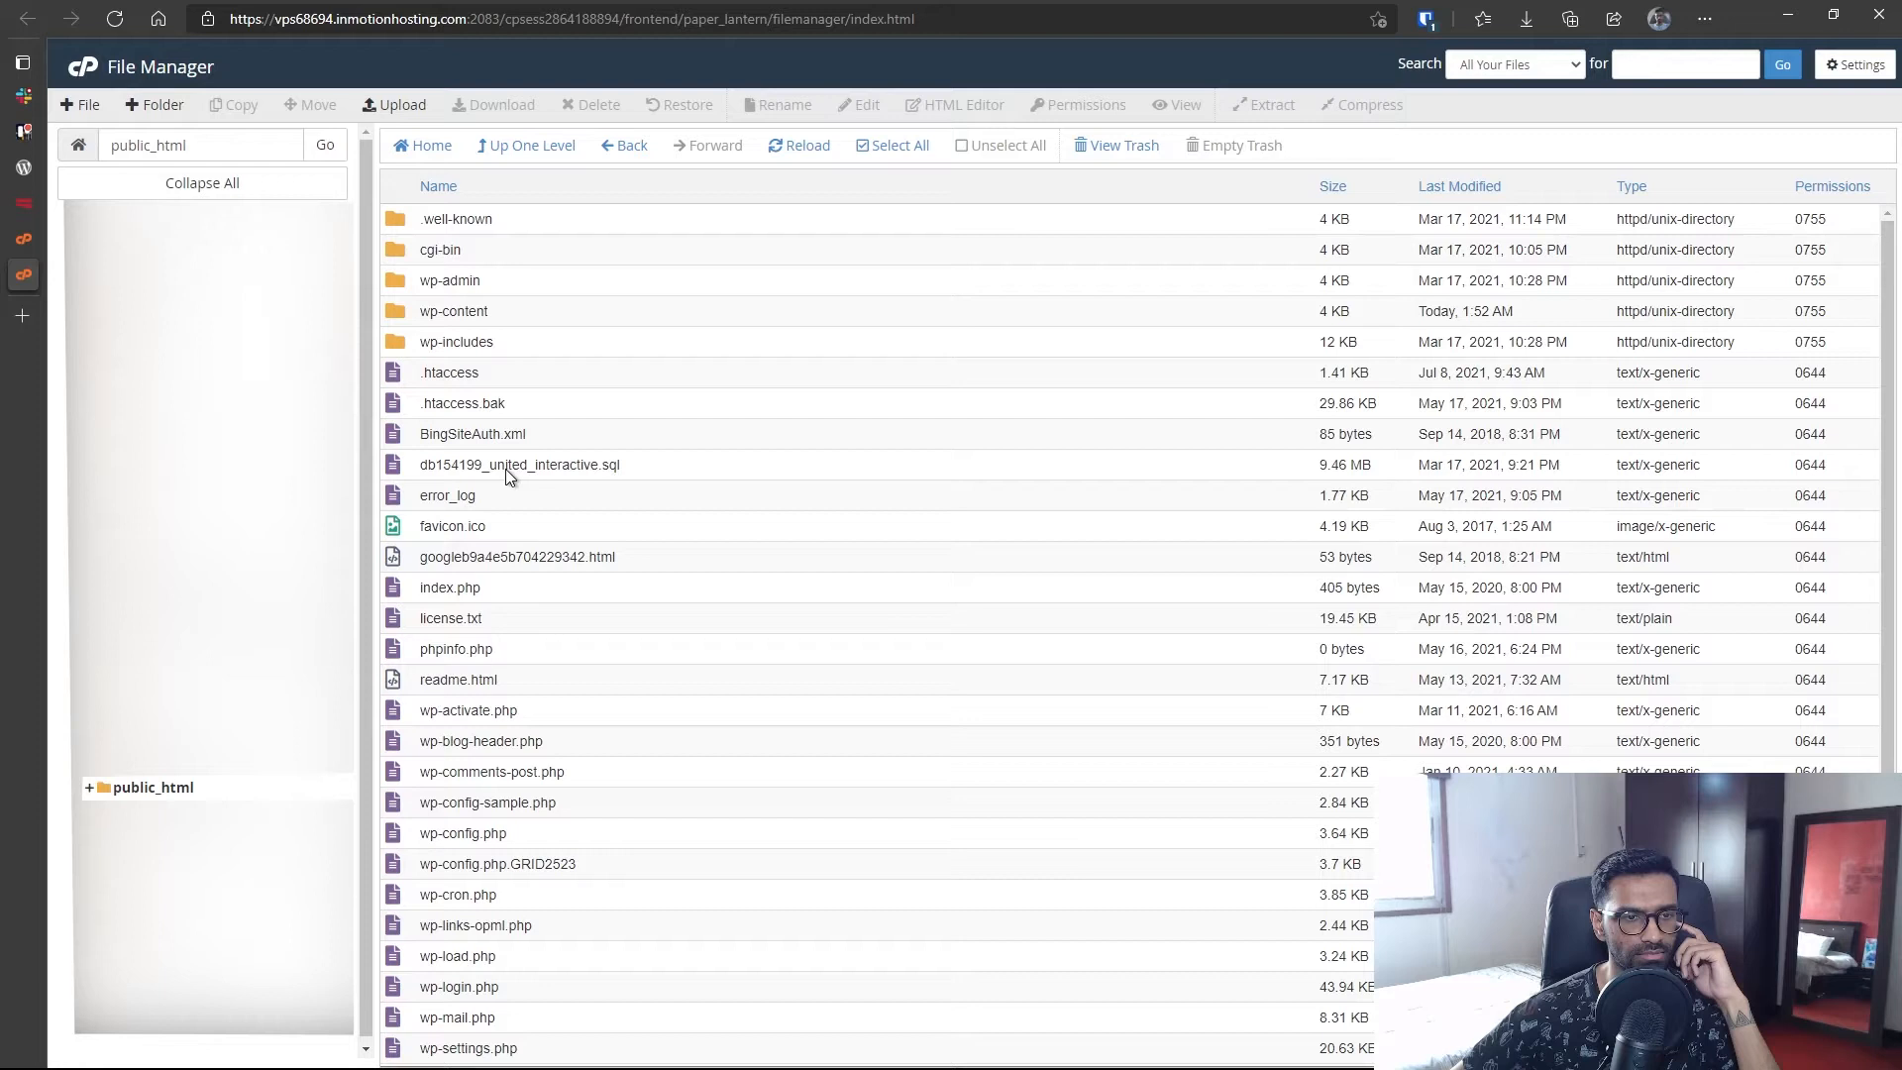
pyautogui.moveTo(529, 323)
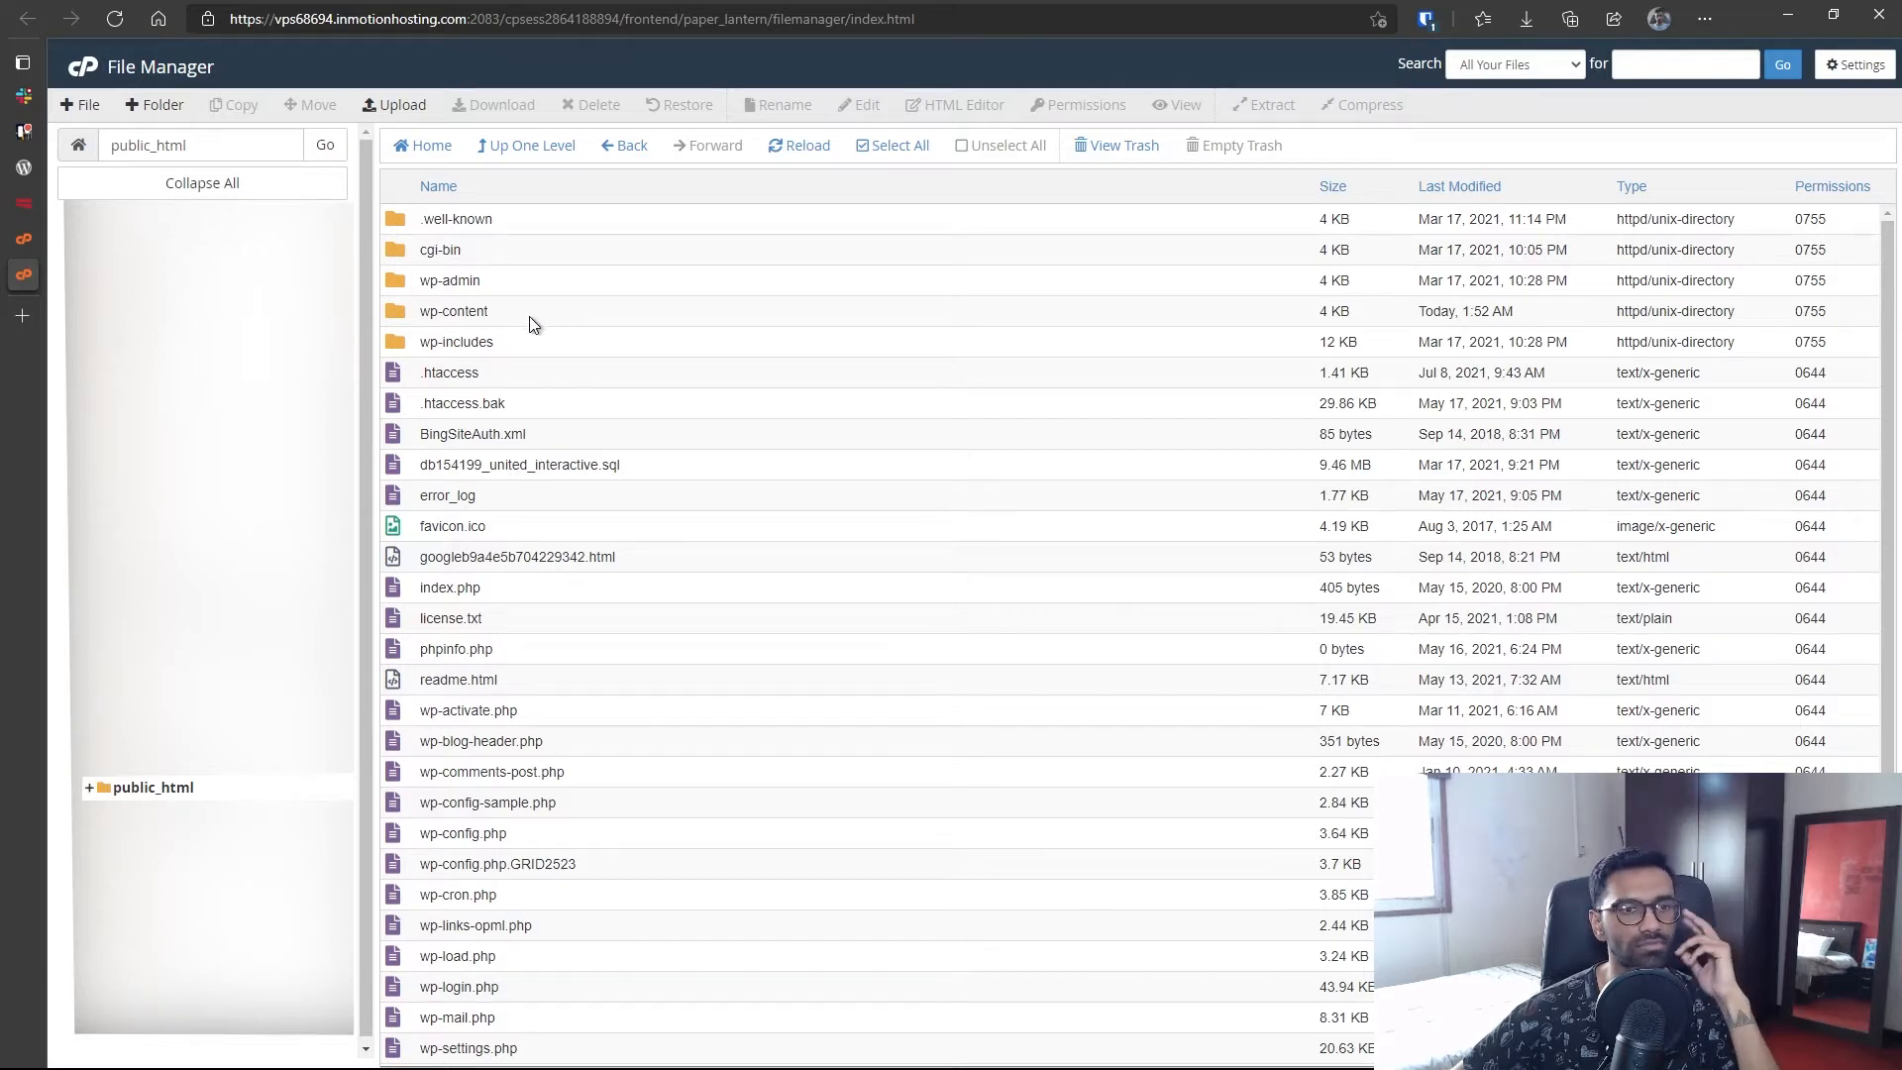
# - Inside wp-content, start renaming the plugins folder from its context menu
pyautogui.doubleClick(453, 311)
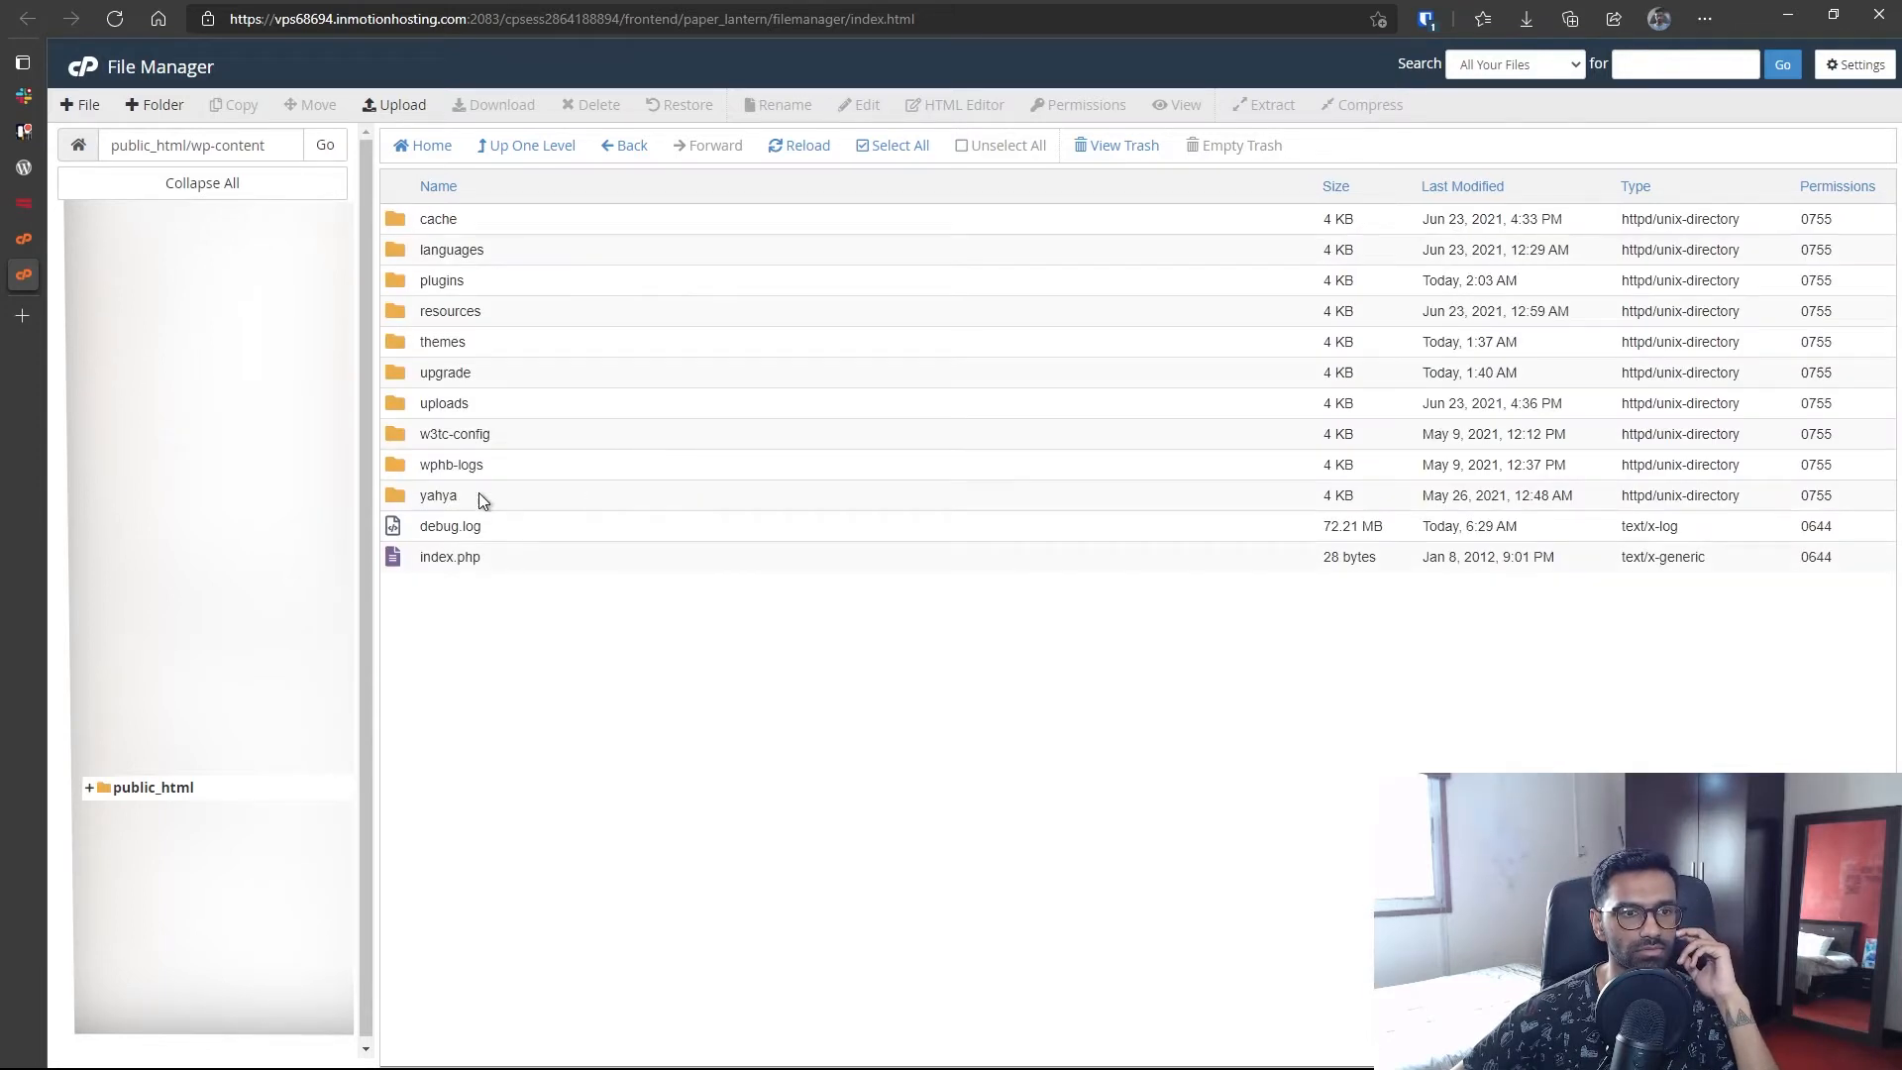
pyautogui.rightClick(442, 280)
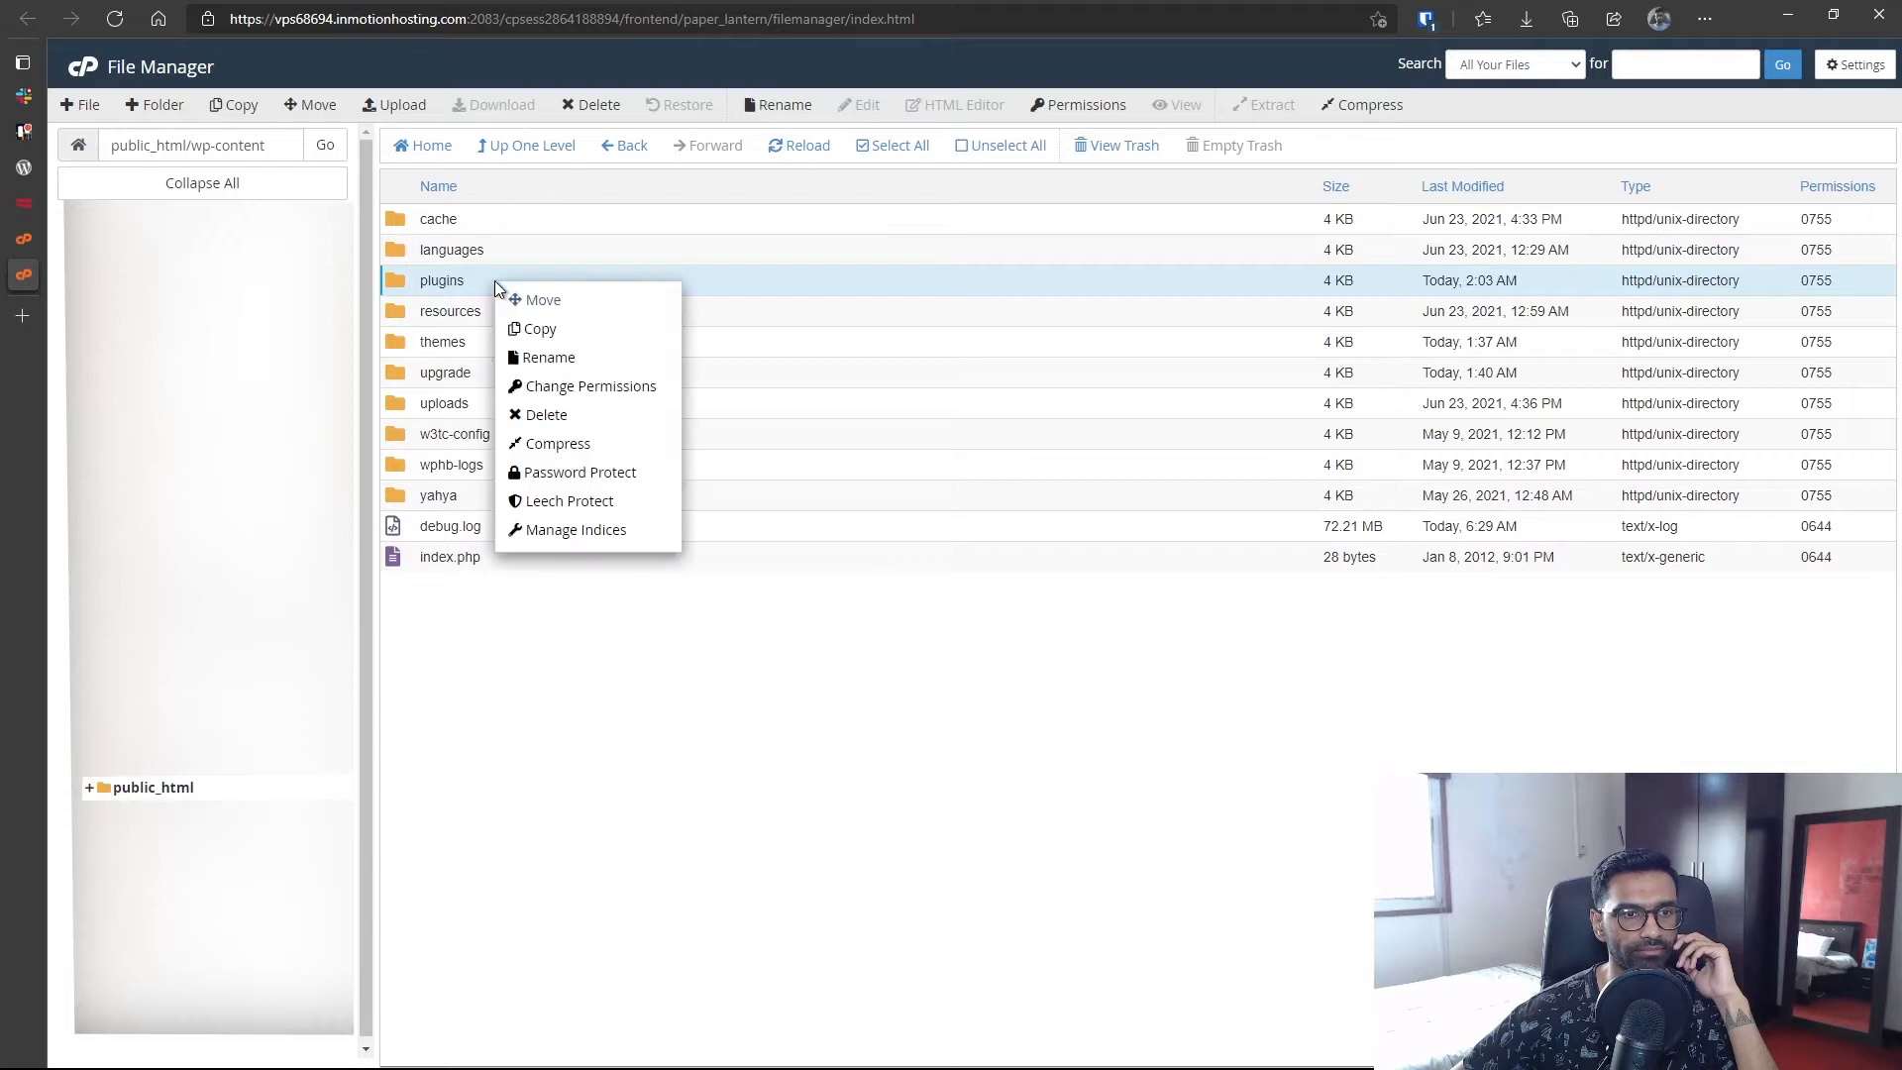
pyautogui.moveTo(549, 356)
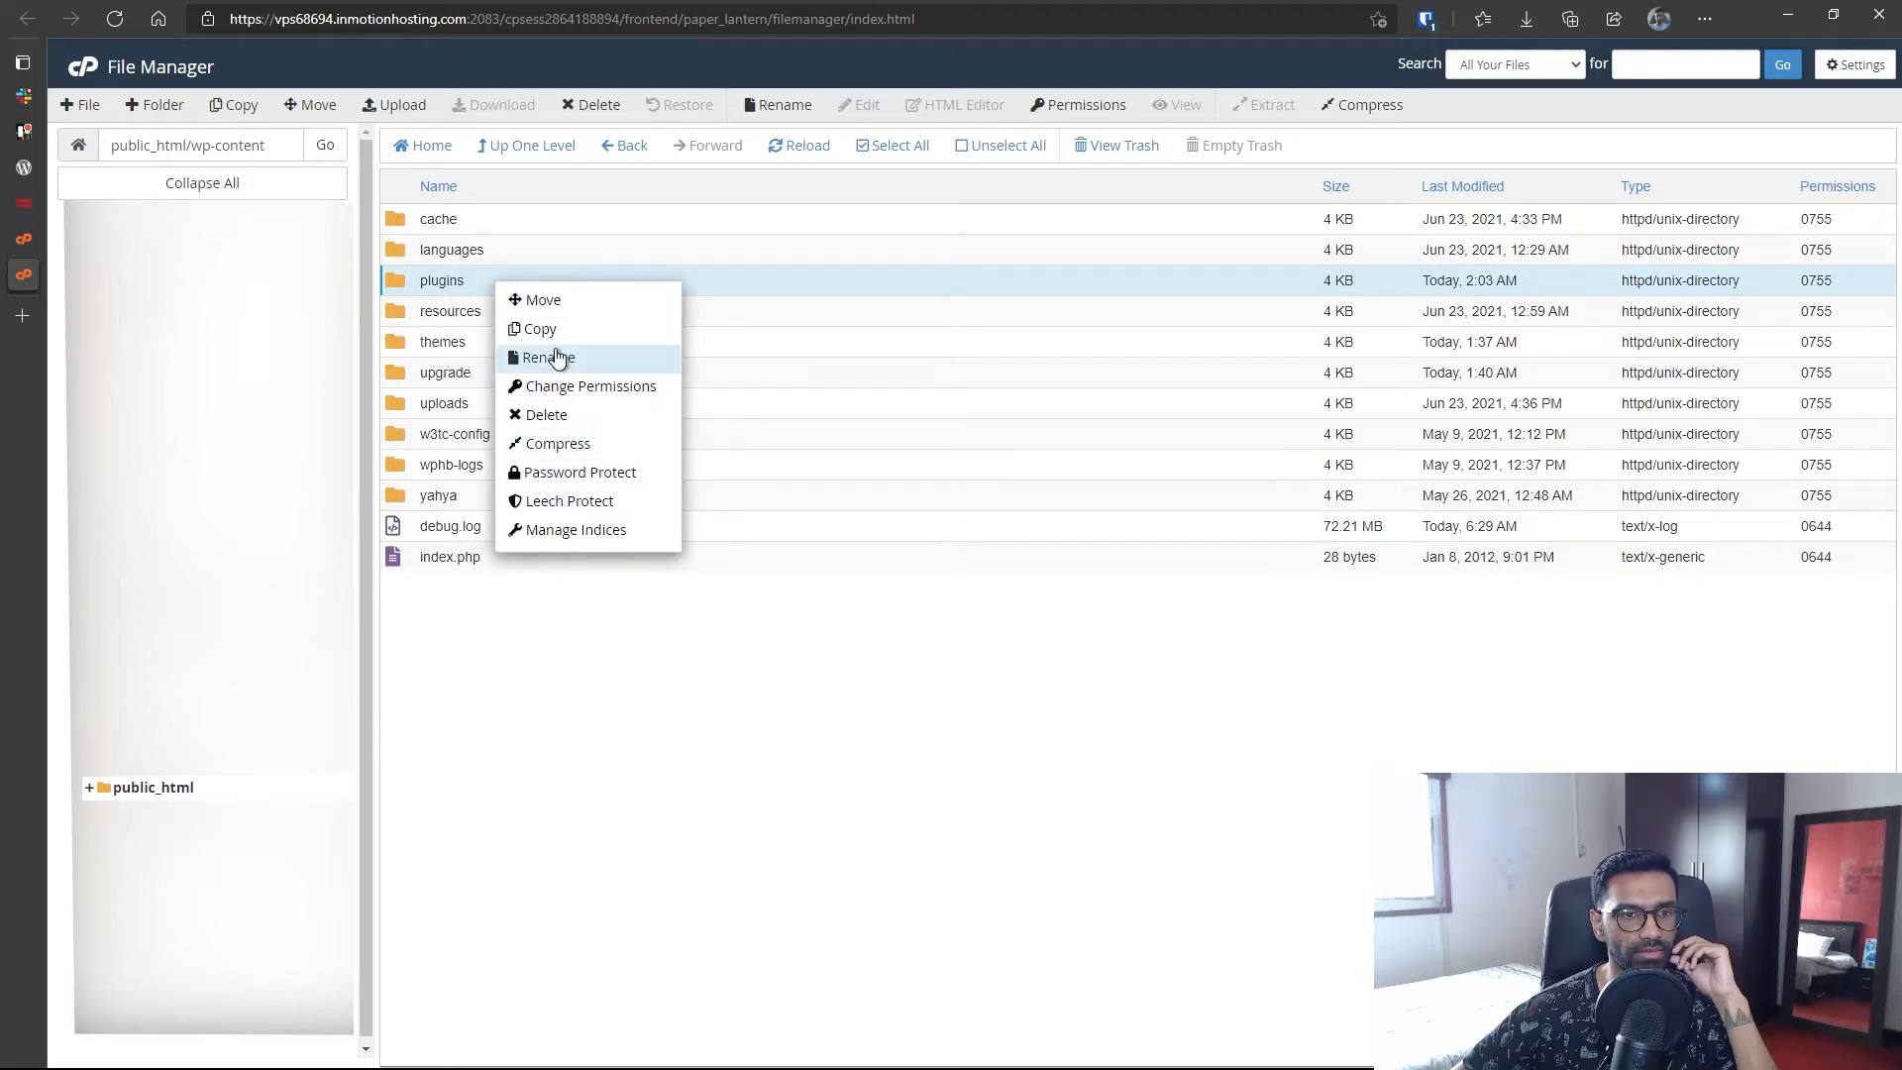
pyautogui.click(547, 357)
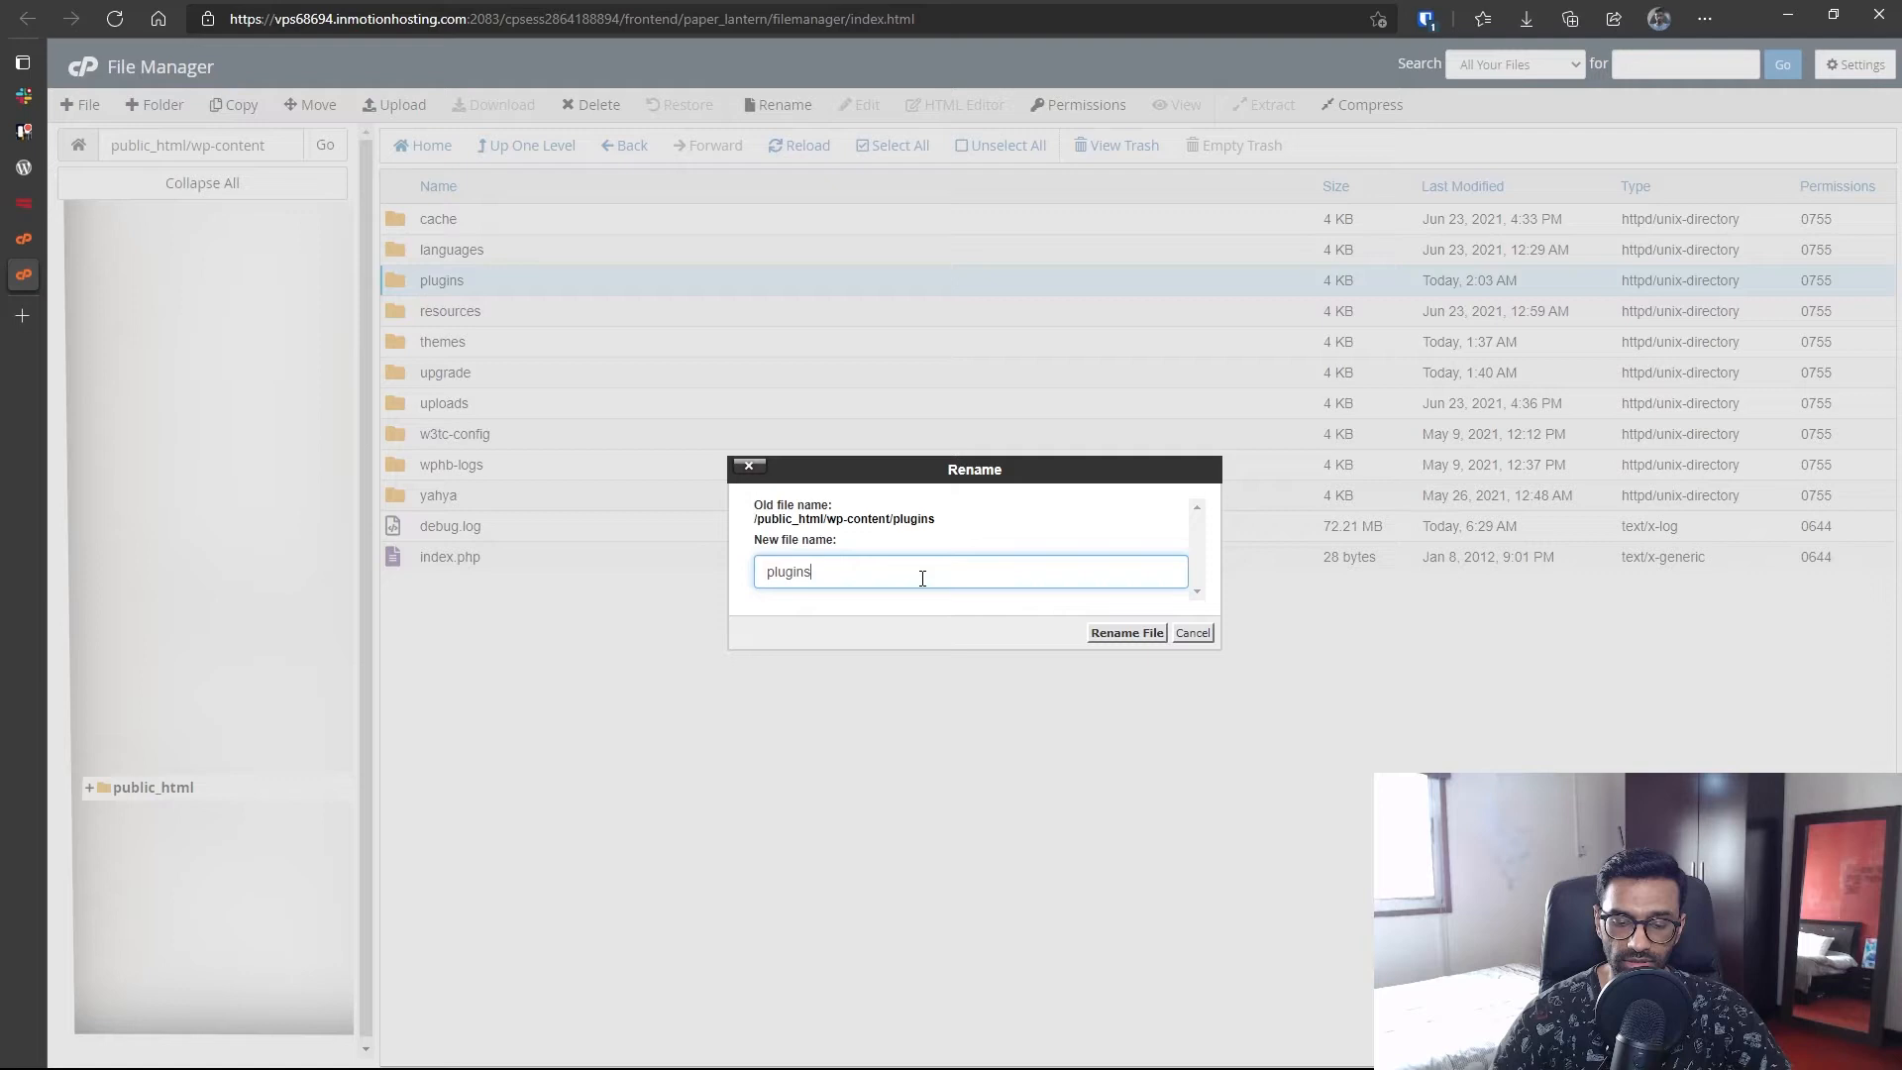
# - Rename the plugins folder to plugins-pause to deactivate every plugin
pyautogui.write('-pa')
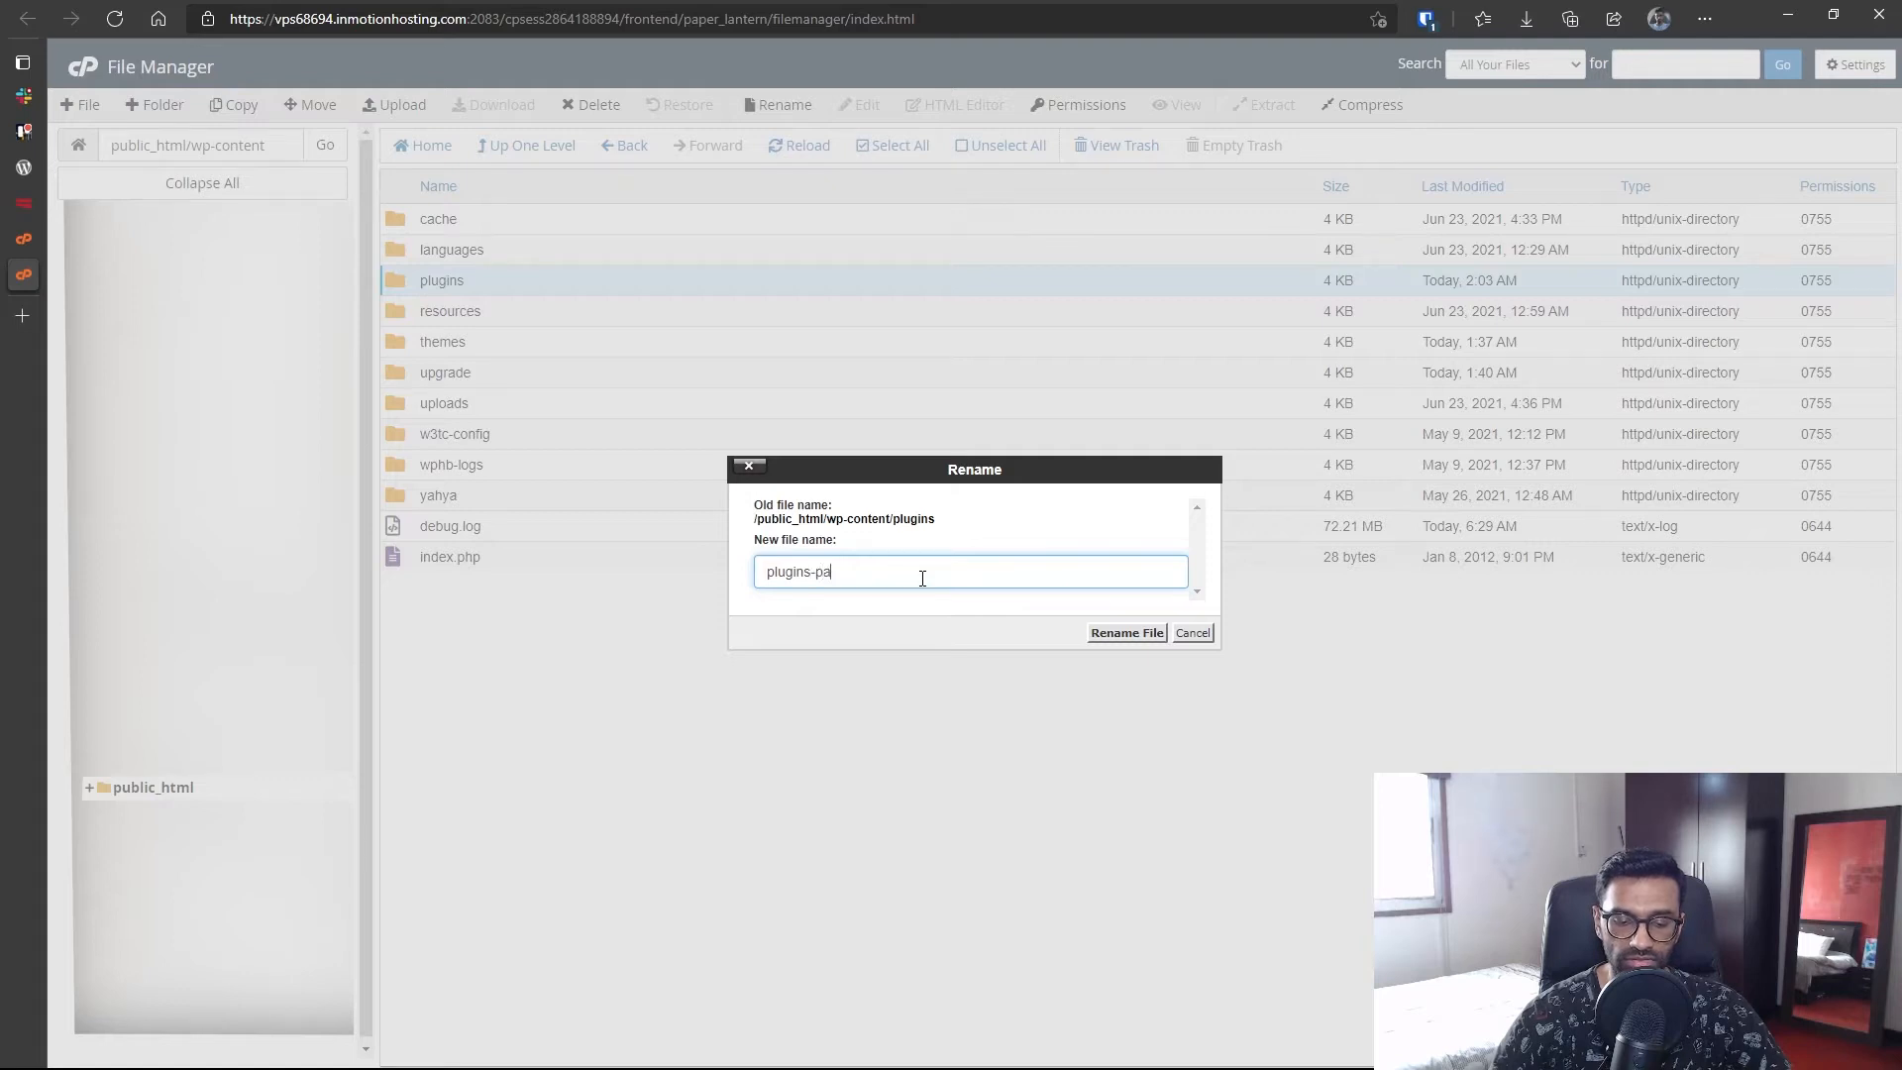
pyautogui.write('use')
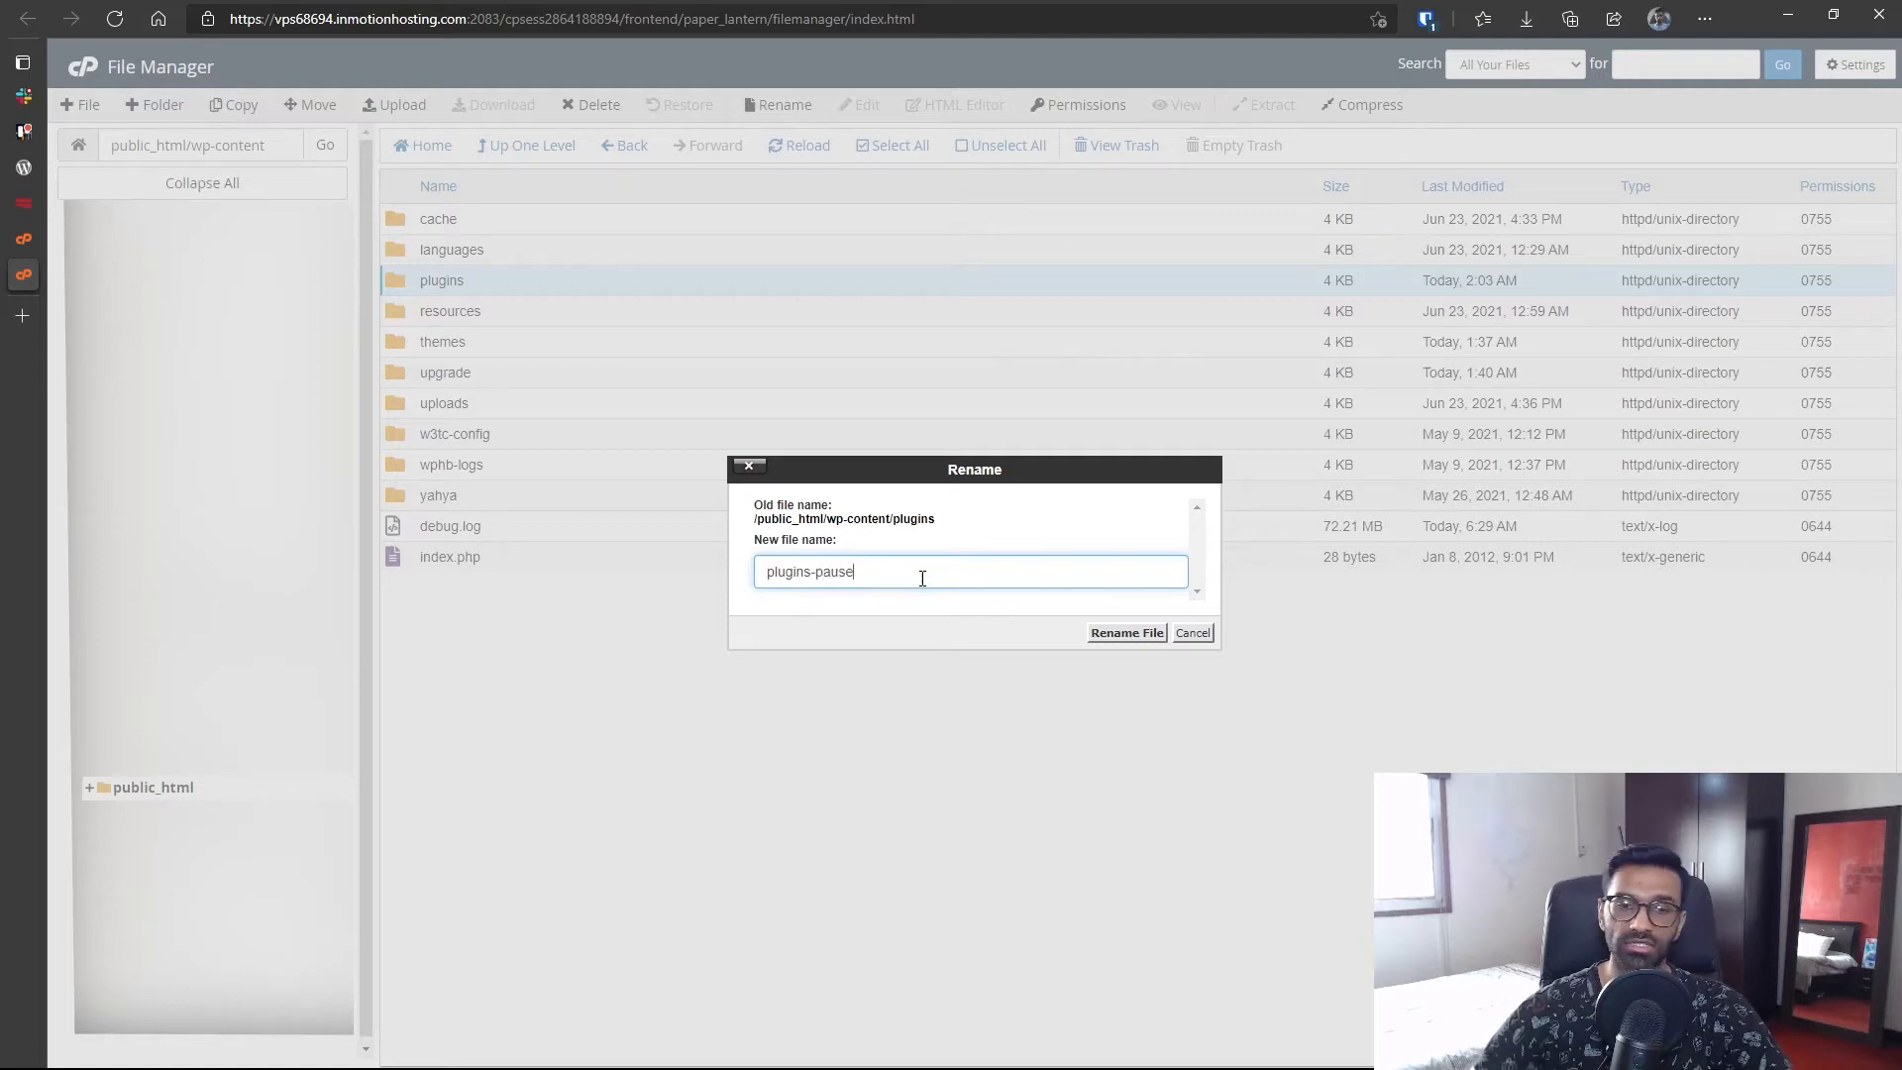
pyautogui.doubleClick(834, 570)
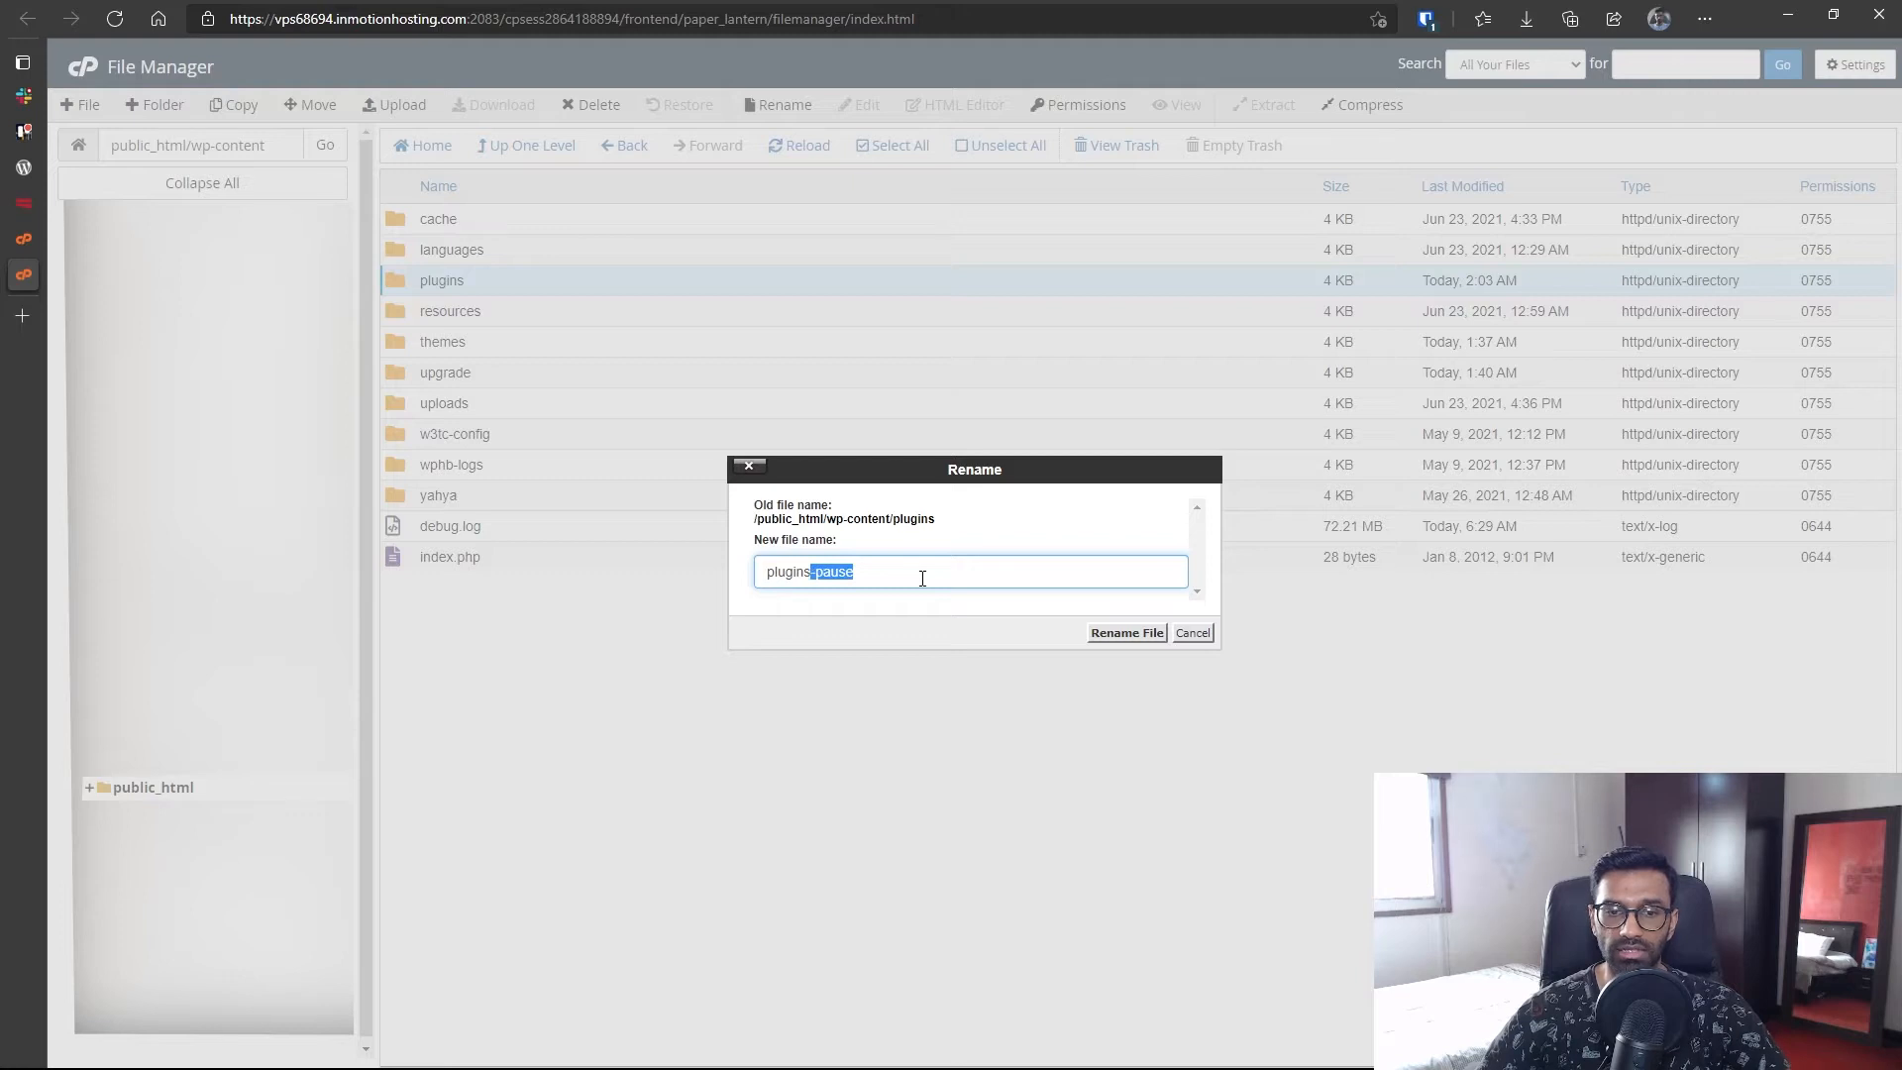
pyautogui.moveTo(1046, 626)
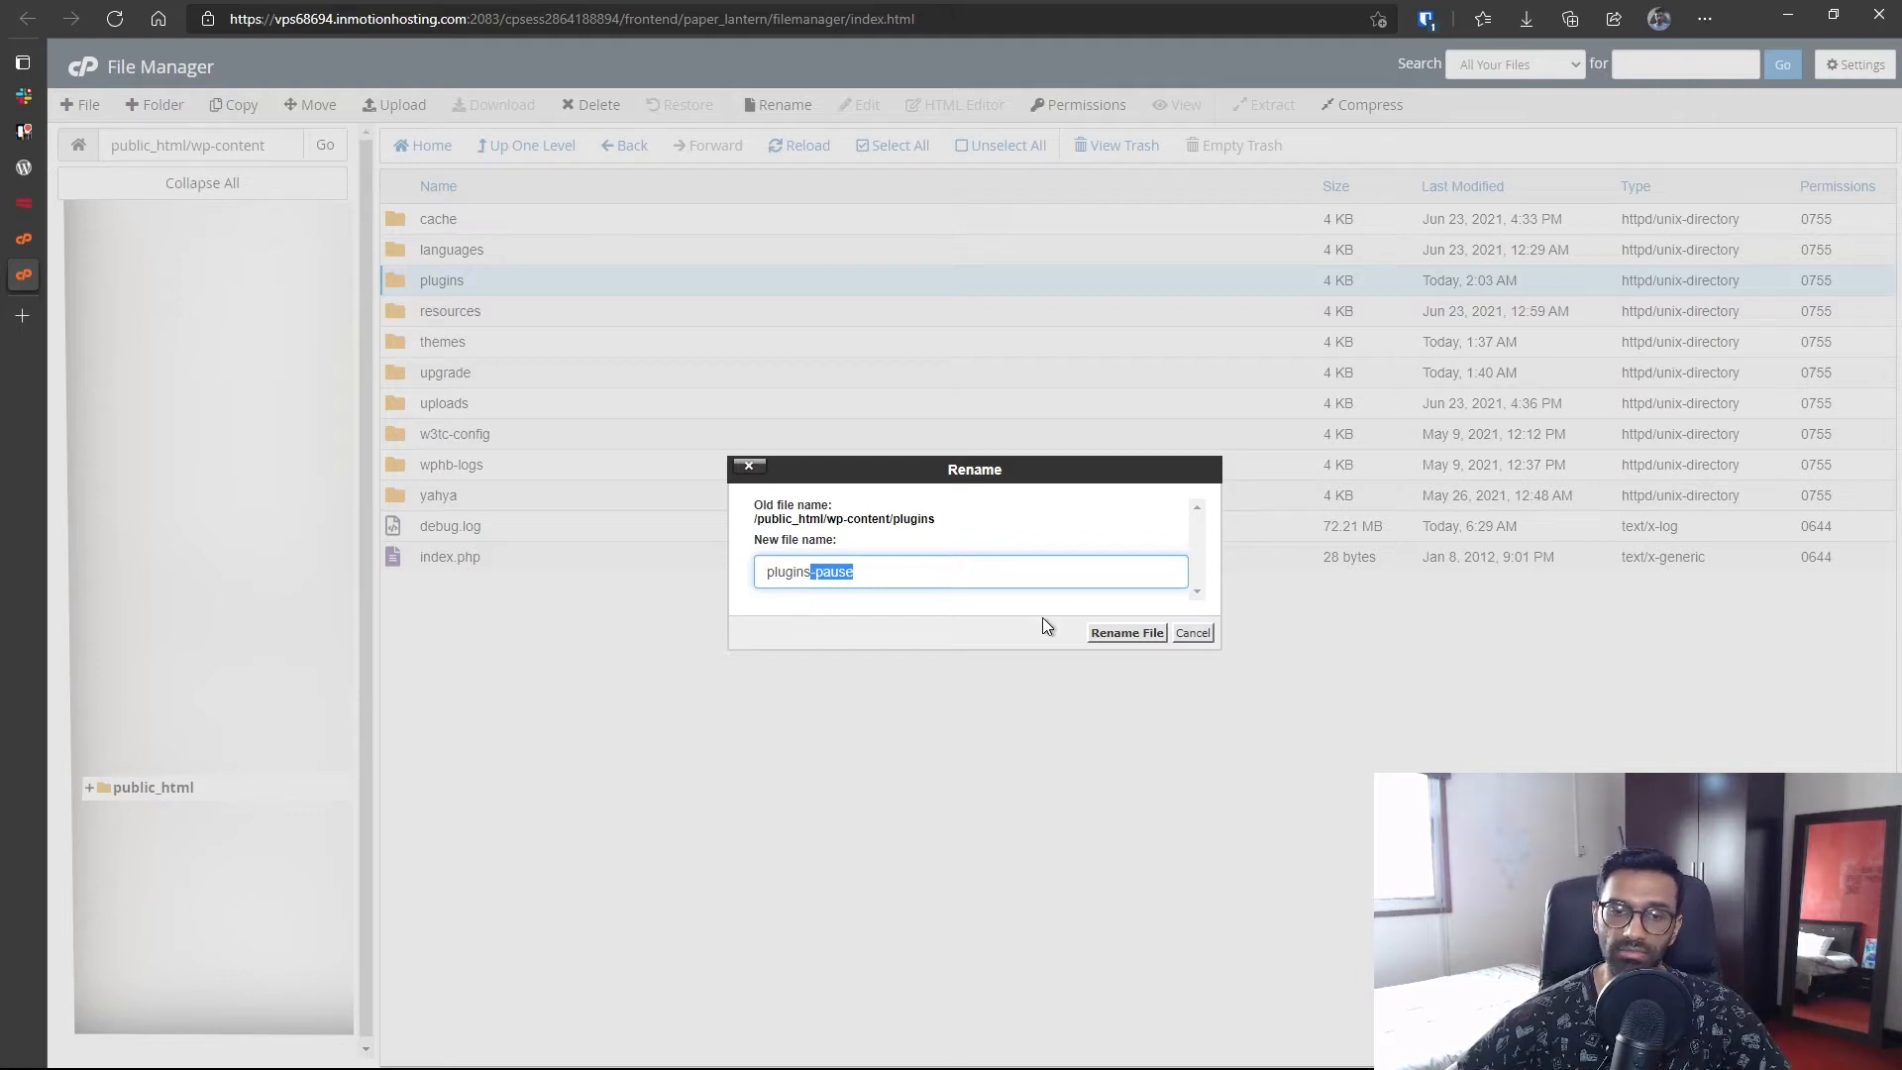
pyautogui.click(1191, 633)
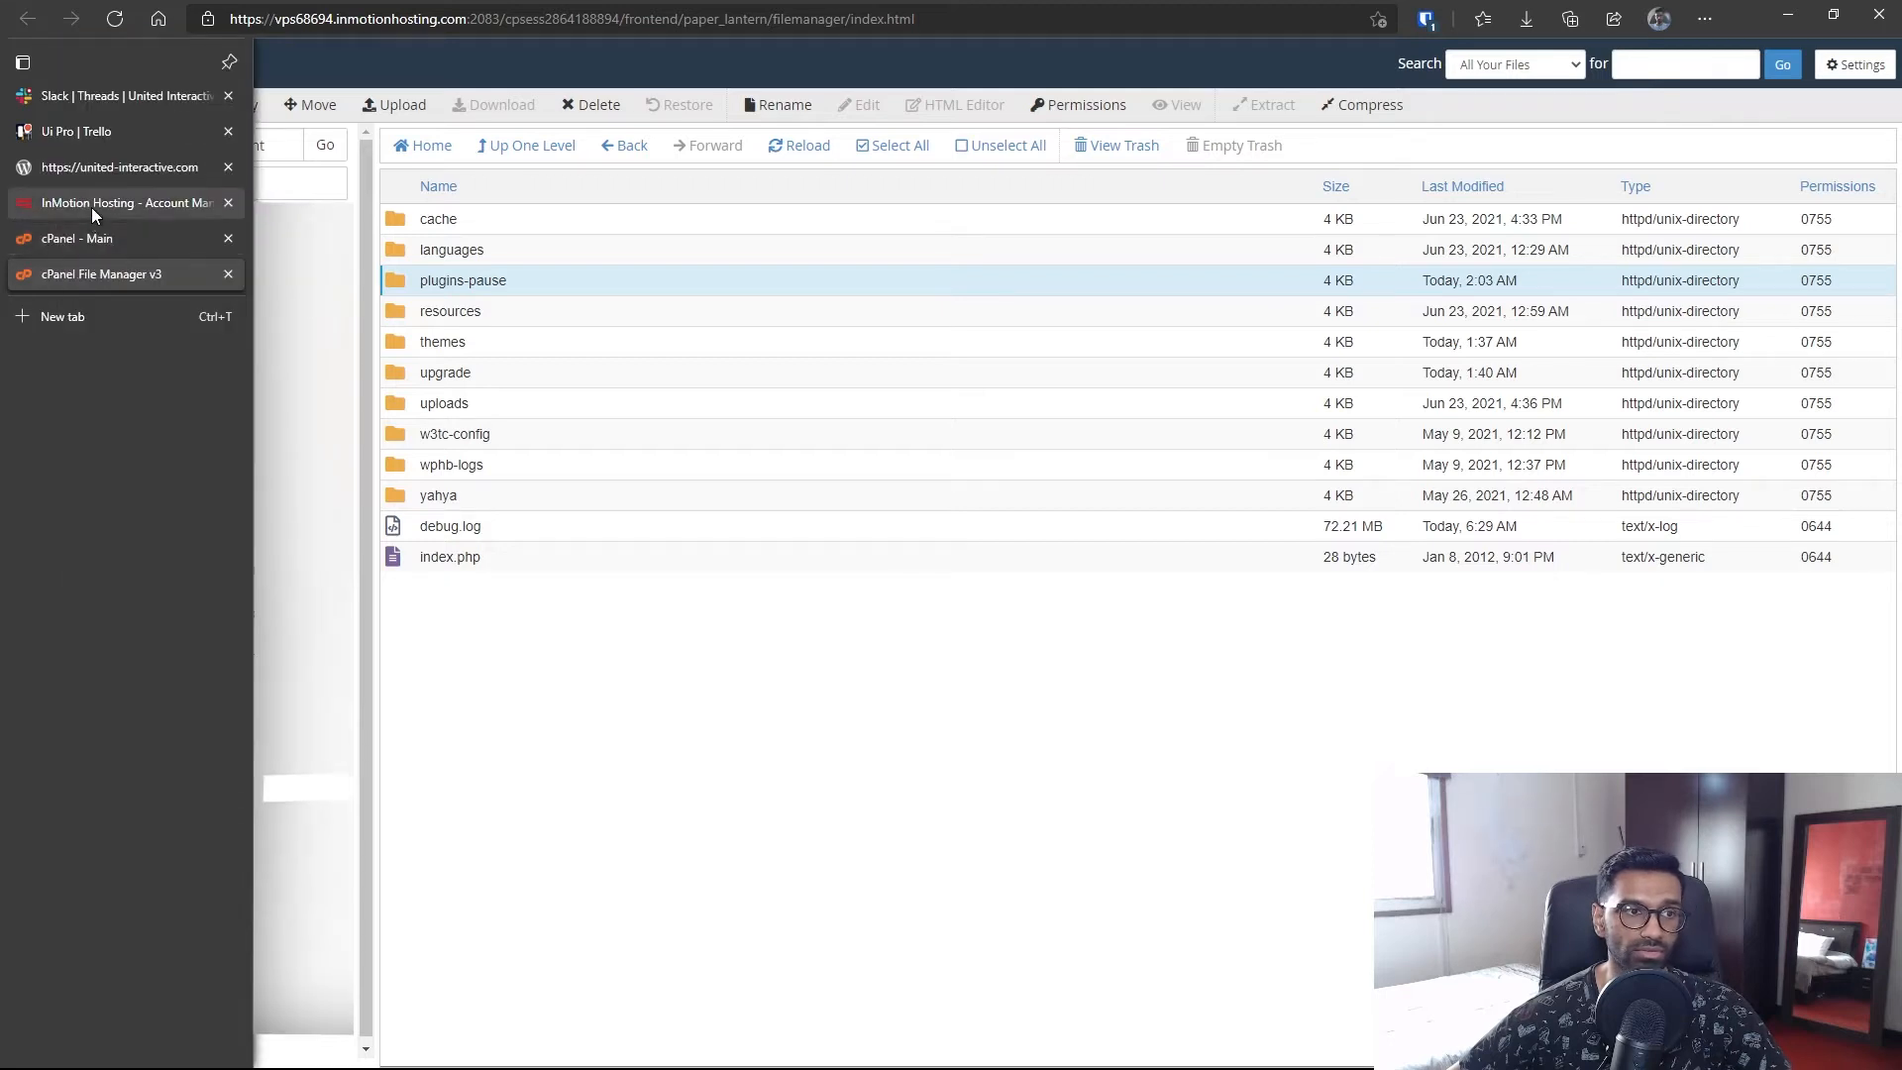
# - Log in to WordPress admin and view the Plugins page listing all plugins as deactivated
pyautogui.click(117, 166)
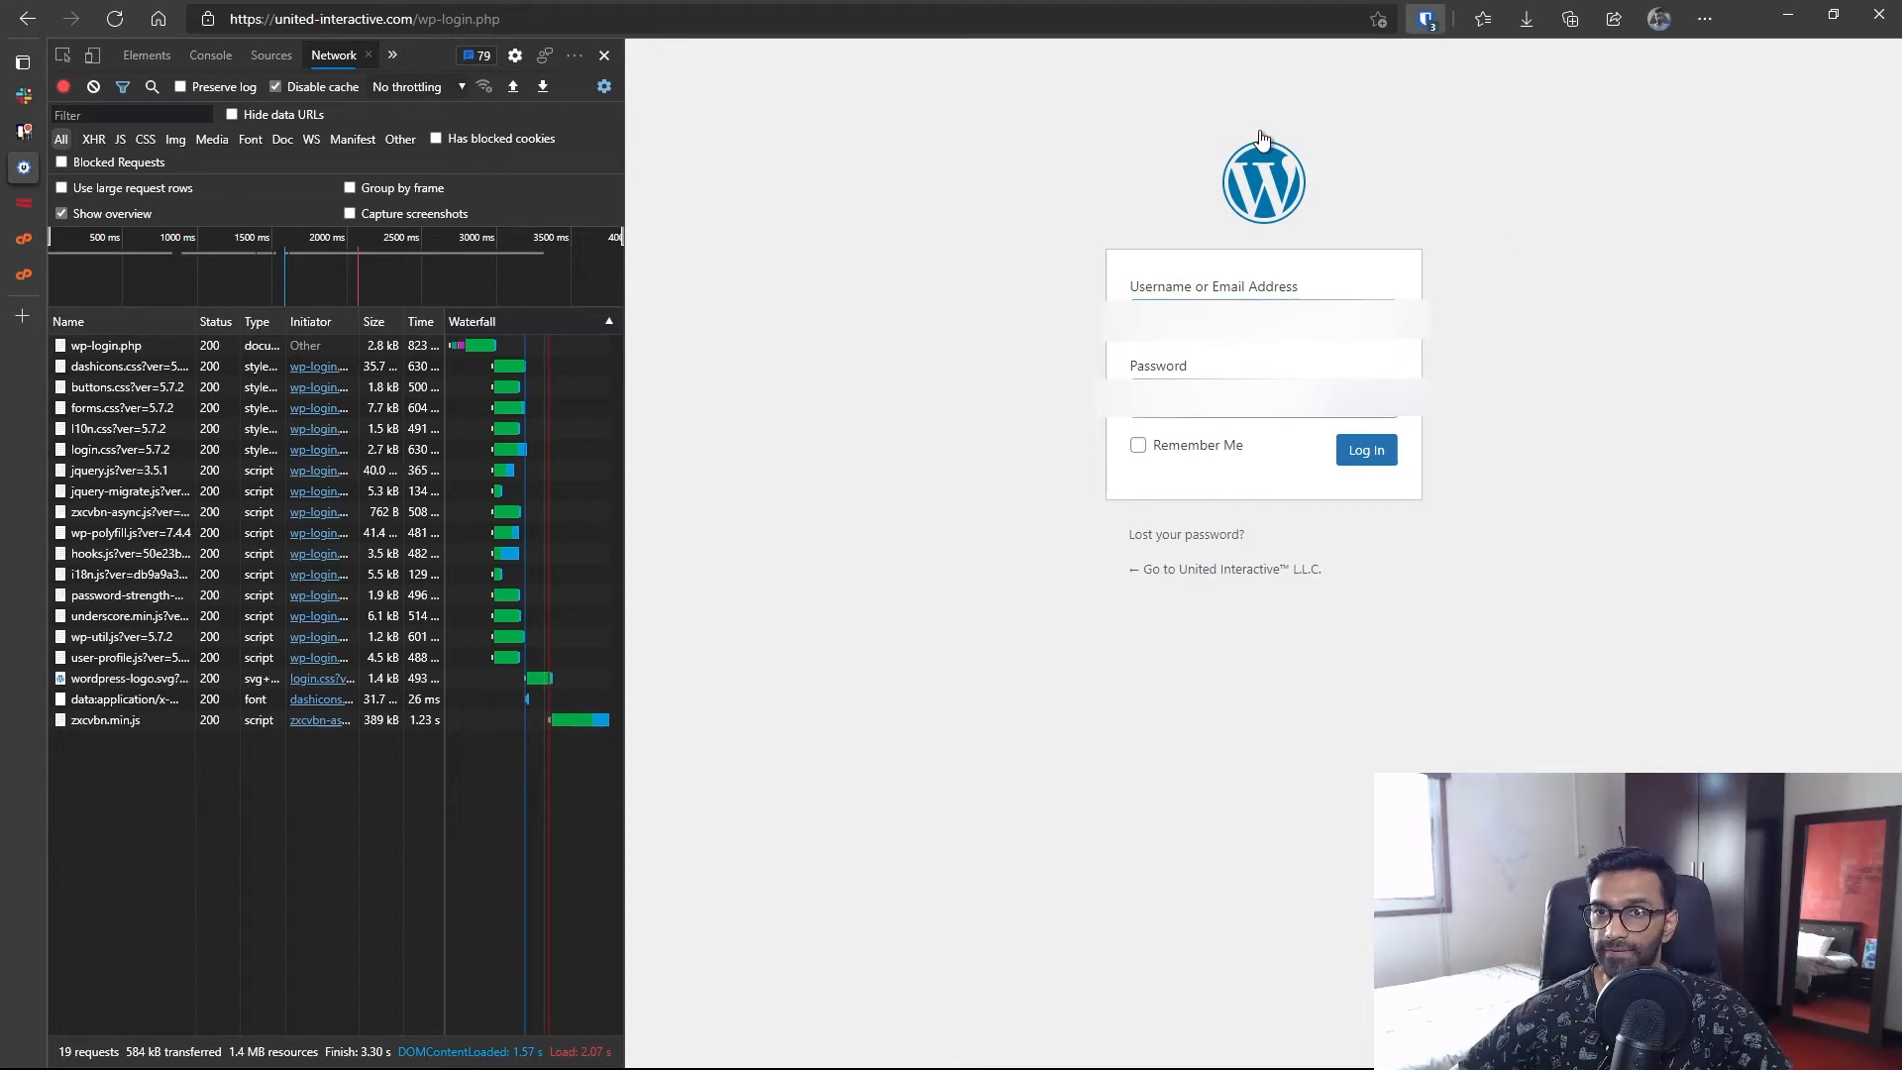
pyautogui.click(1366, 450)
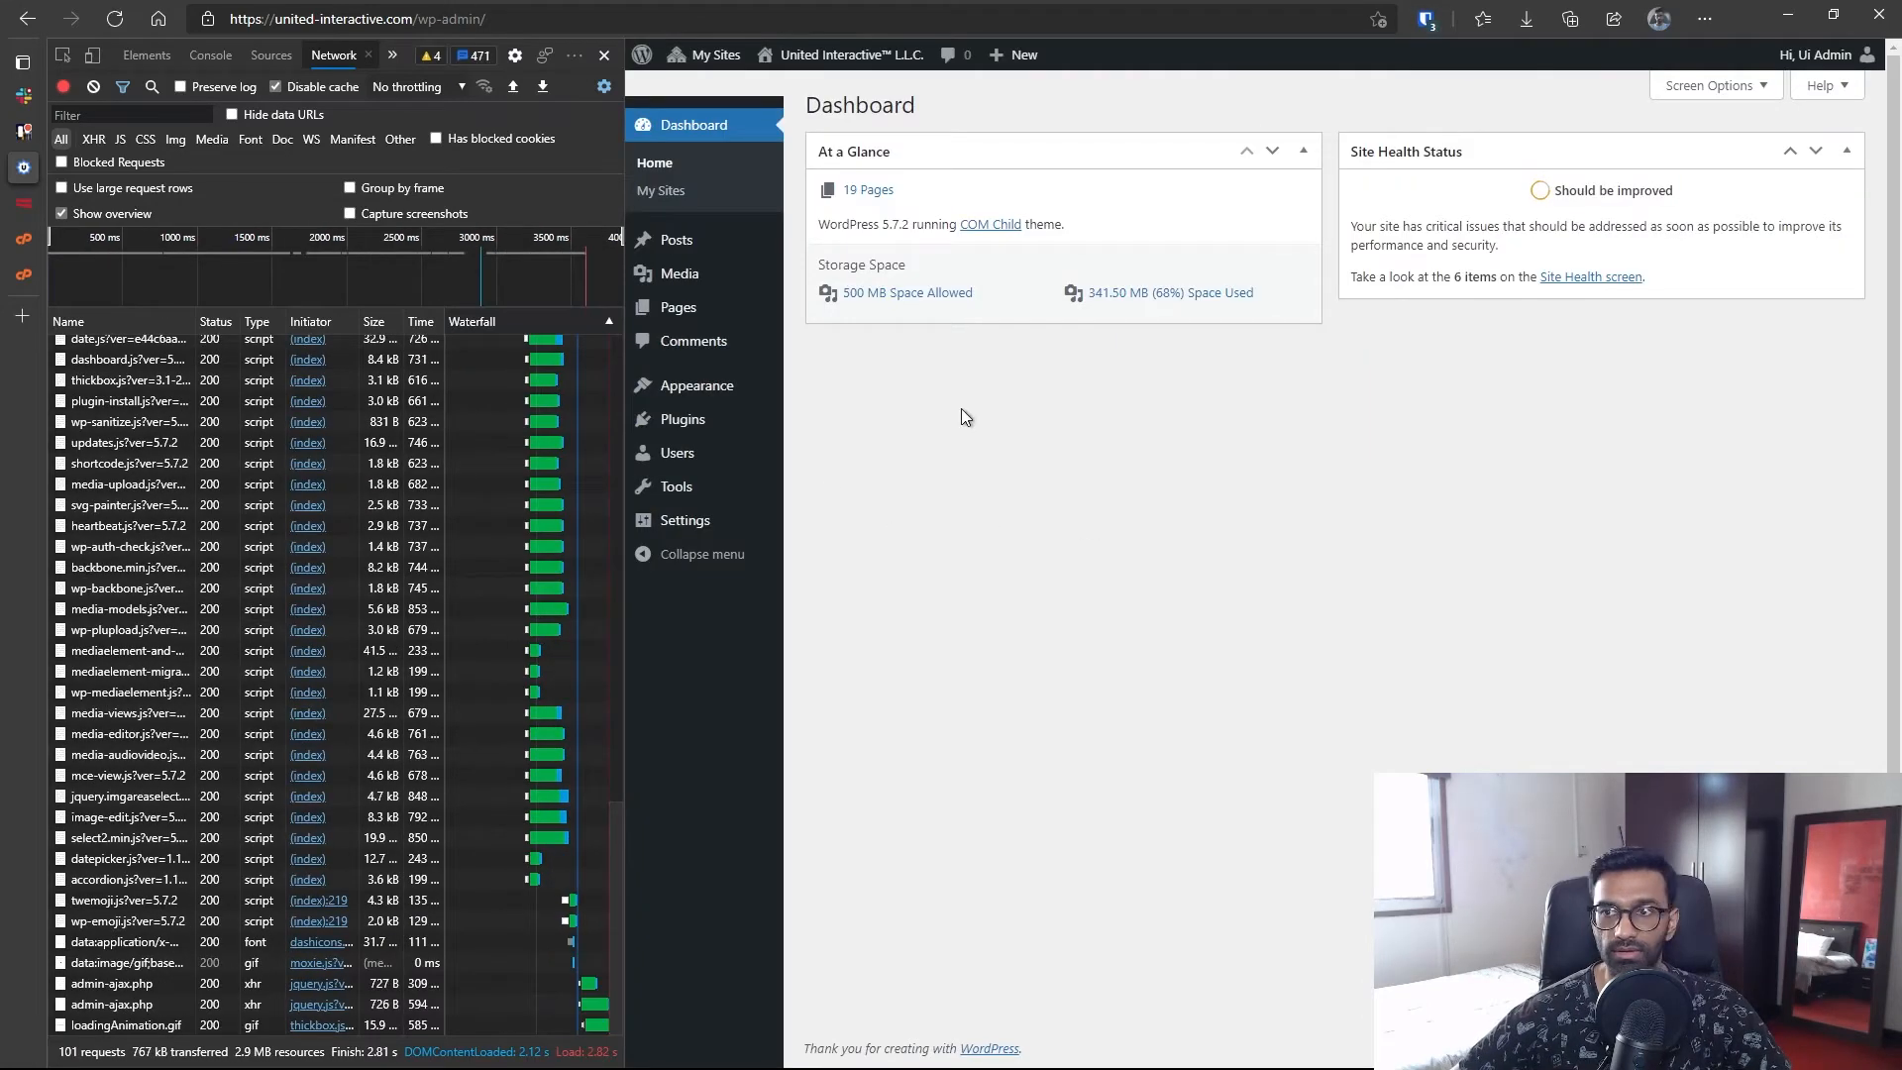
pyautogui.click(684, 418)
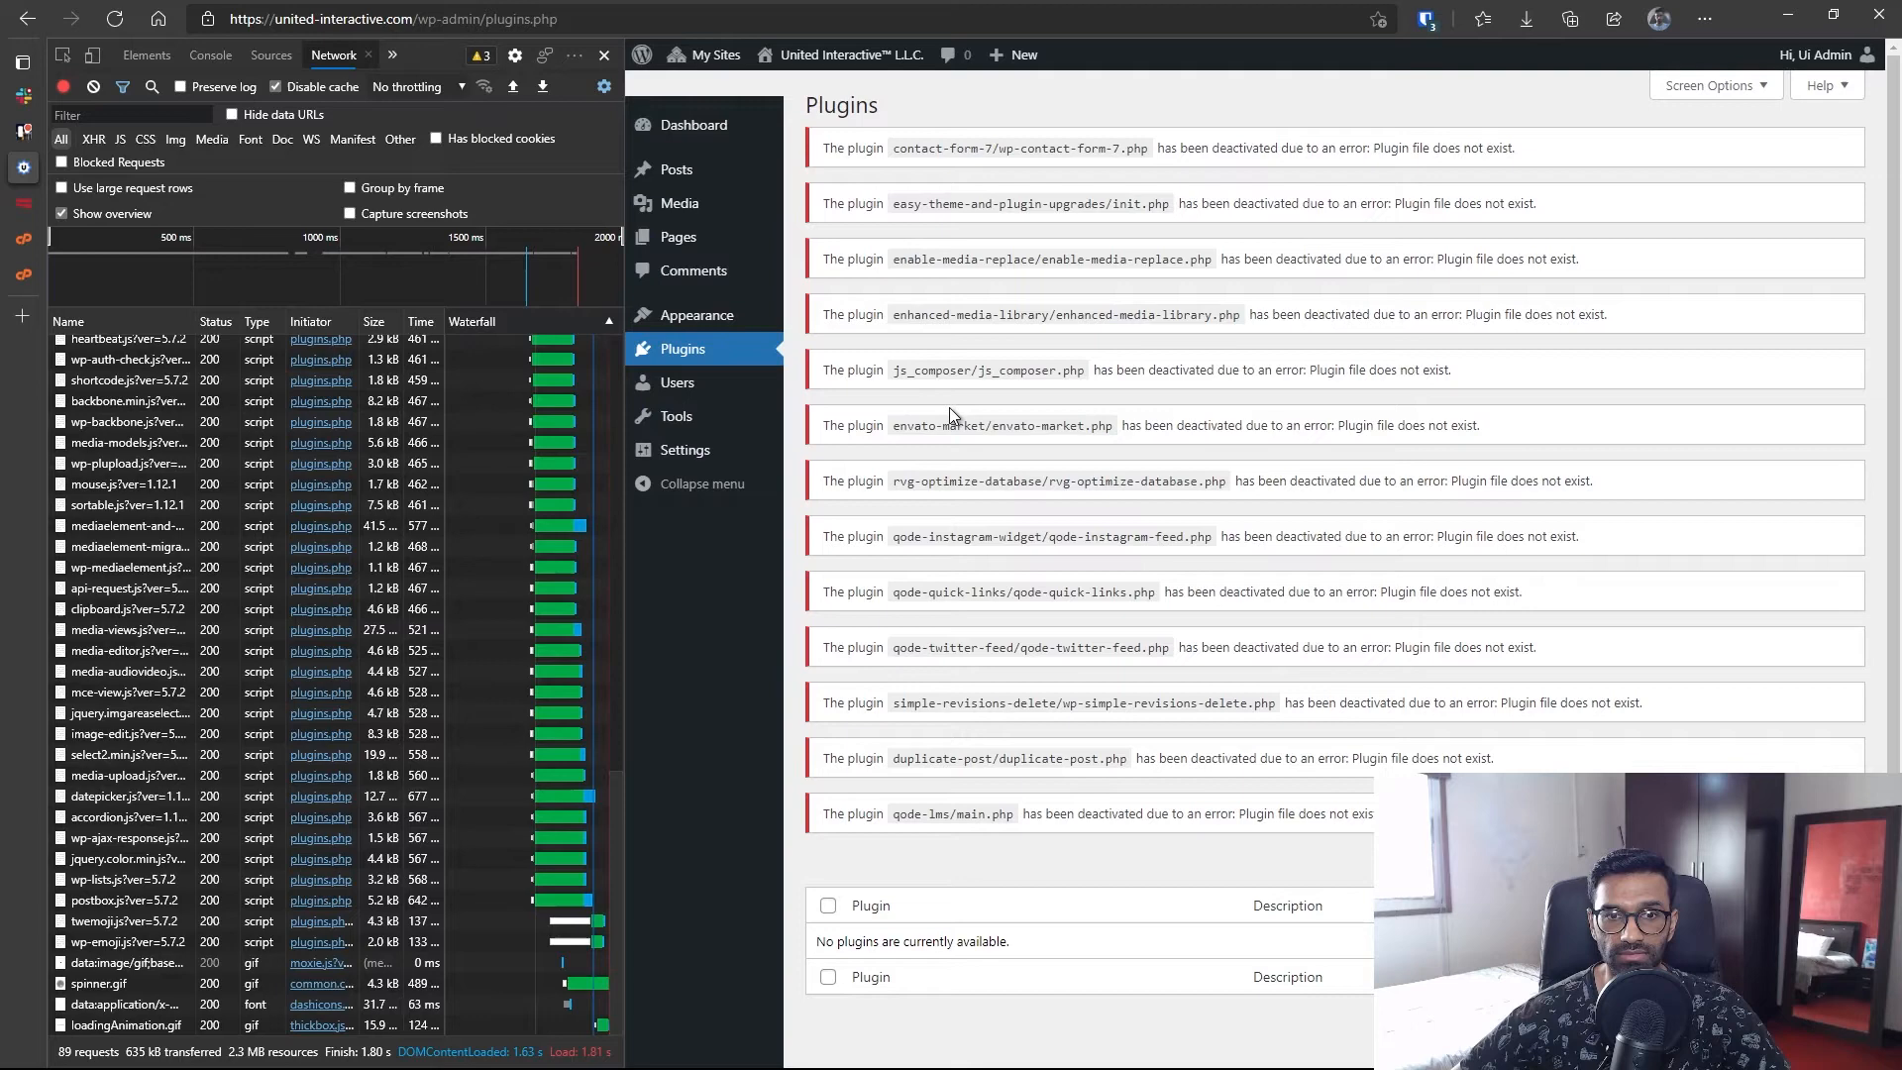
pyautogui.moveTo(1269, 242)
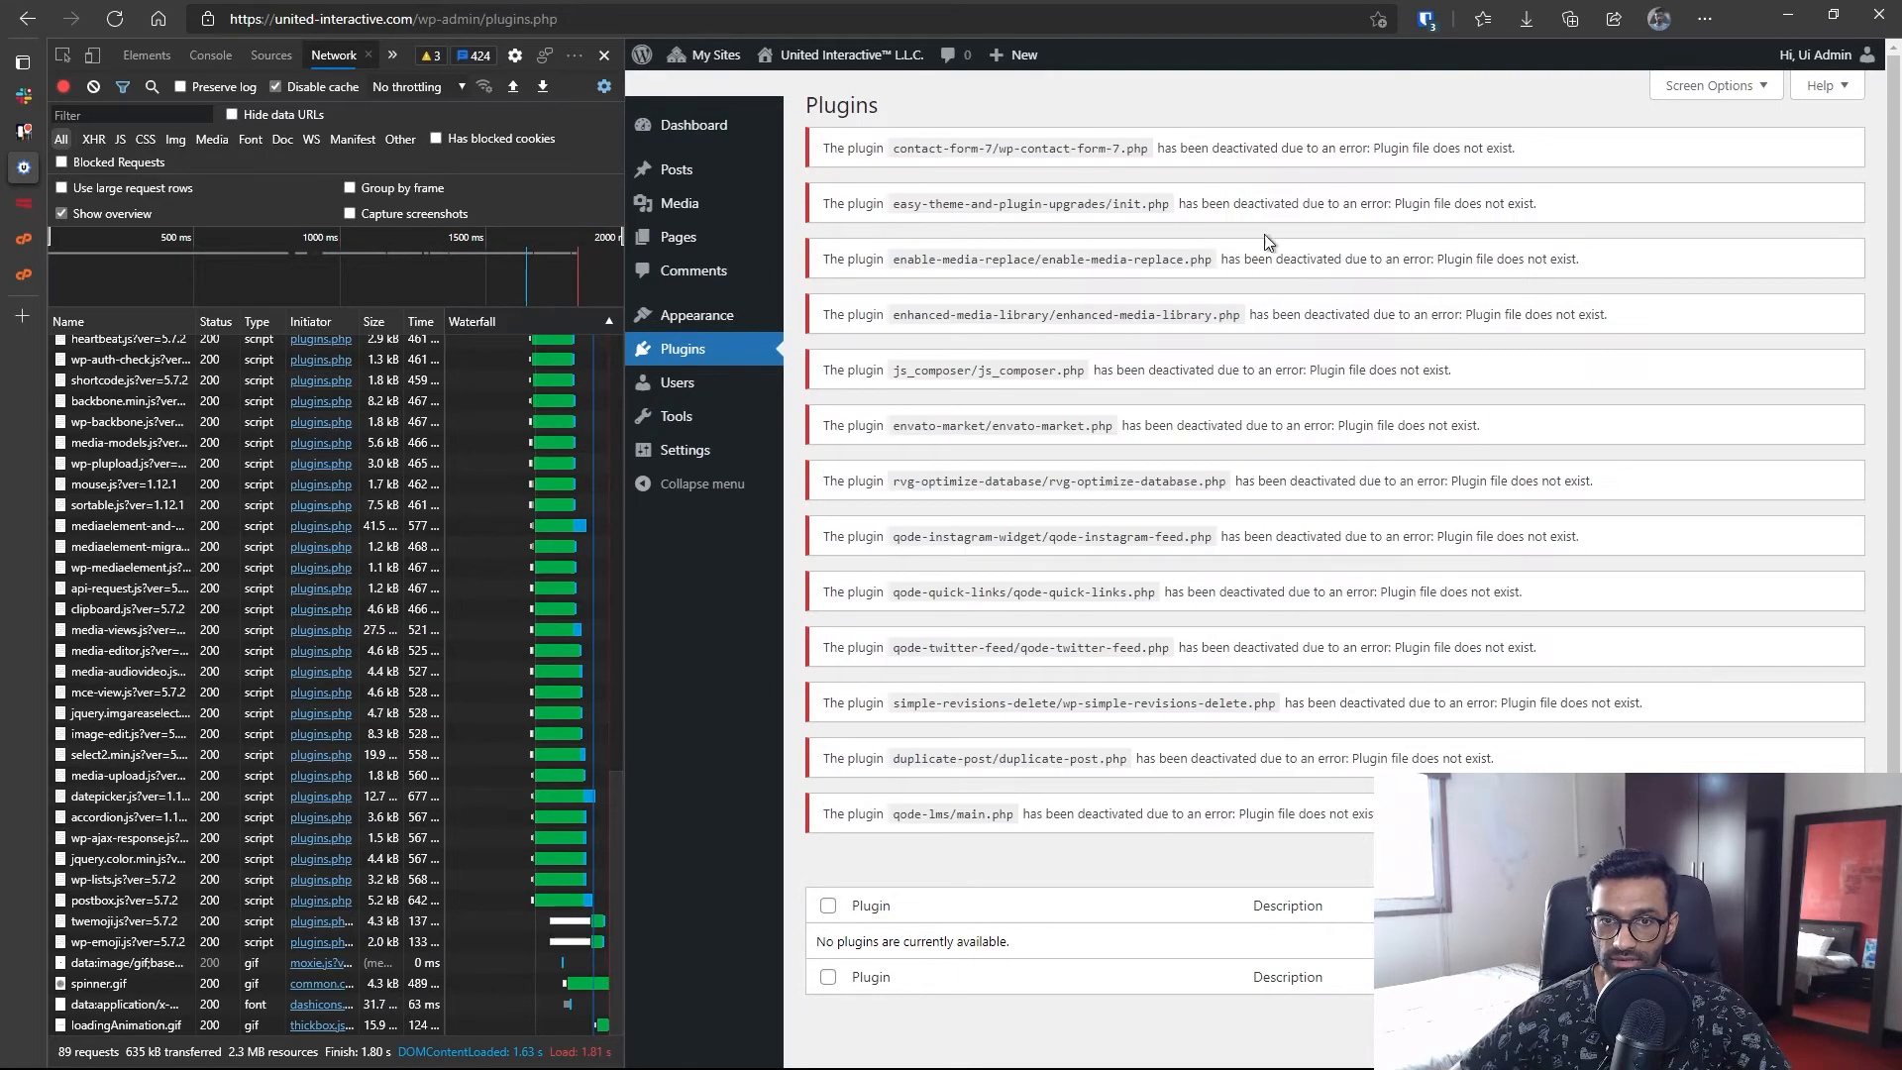
pyautogui.click(23, 61)
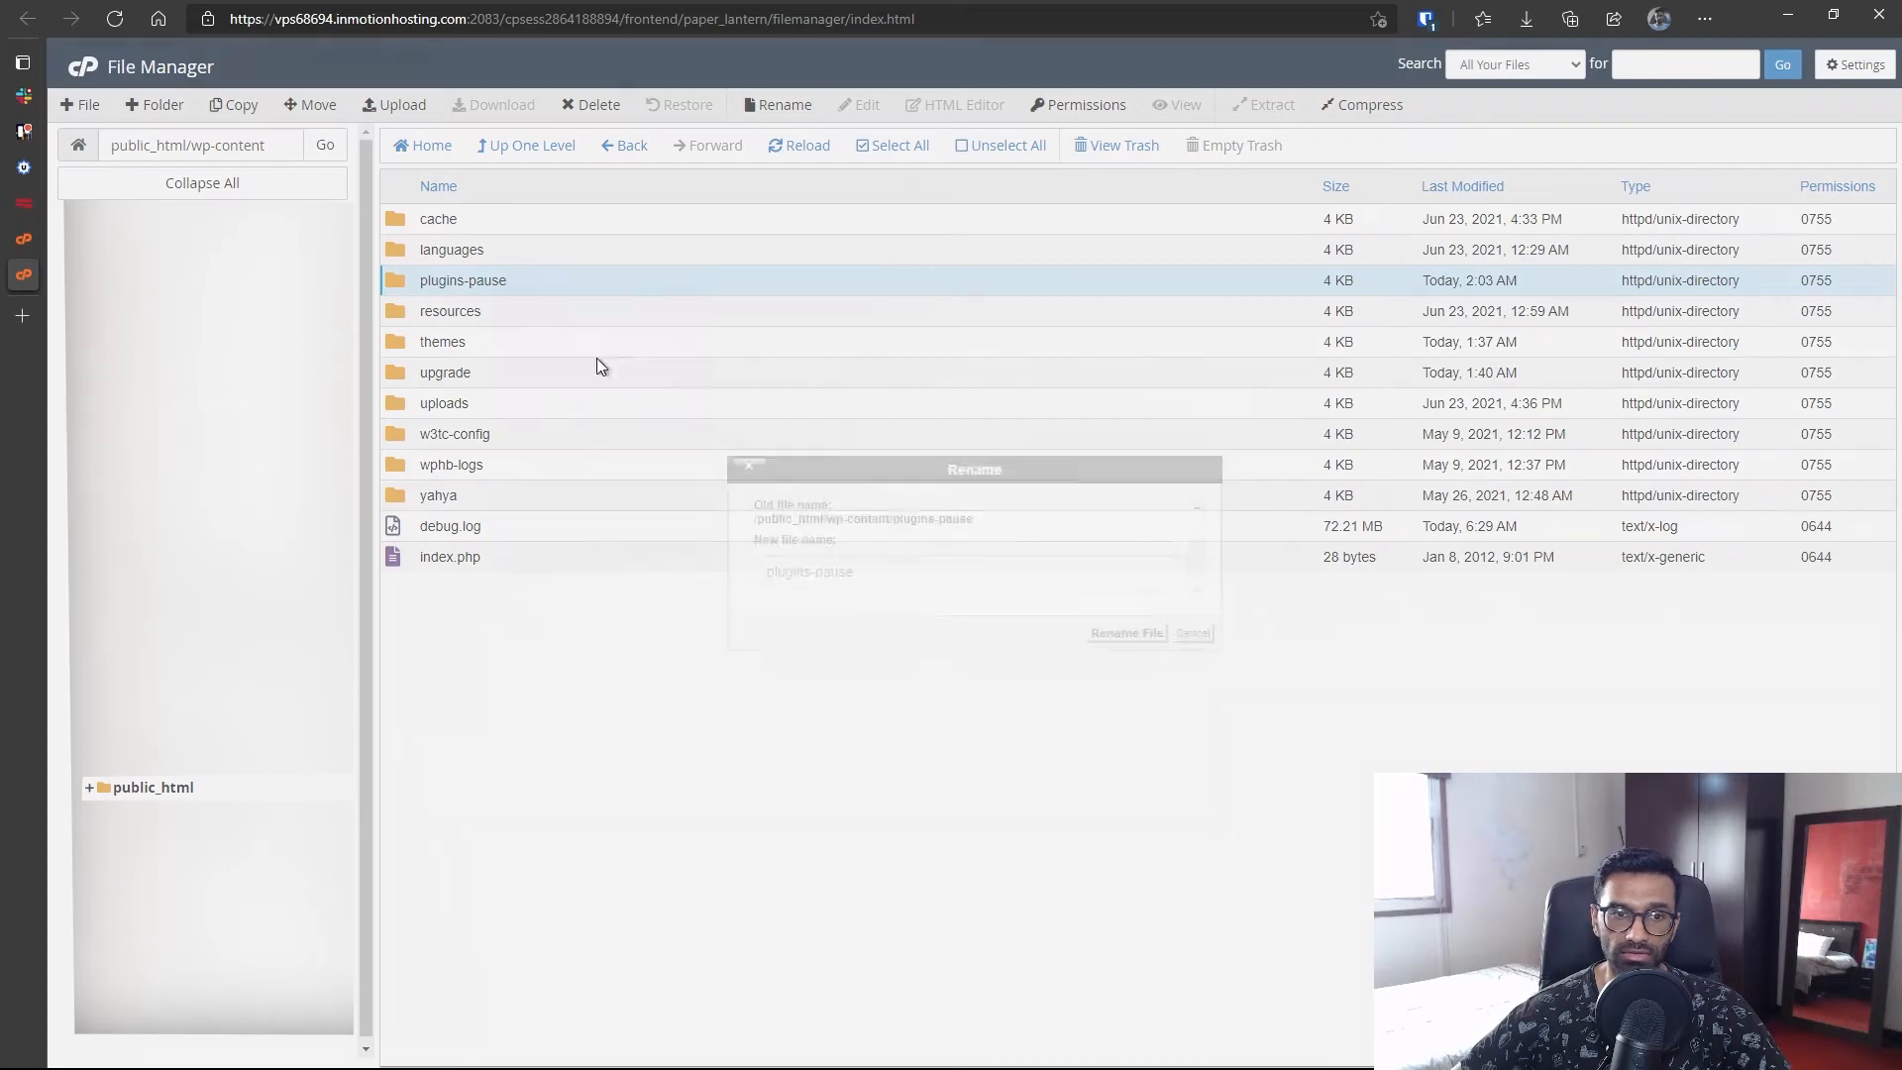
# - Rename plugins-pause back to plugins and return to the WordPress Plugins page
pyautogui.write('plugins')
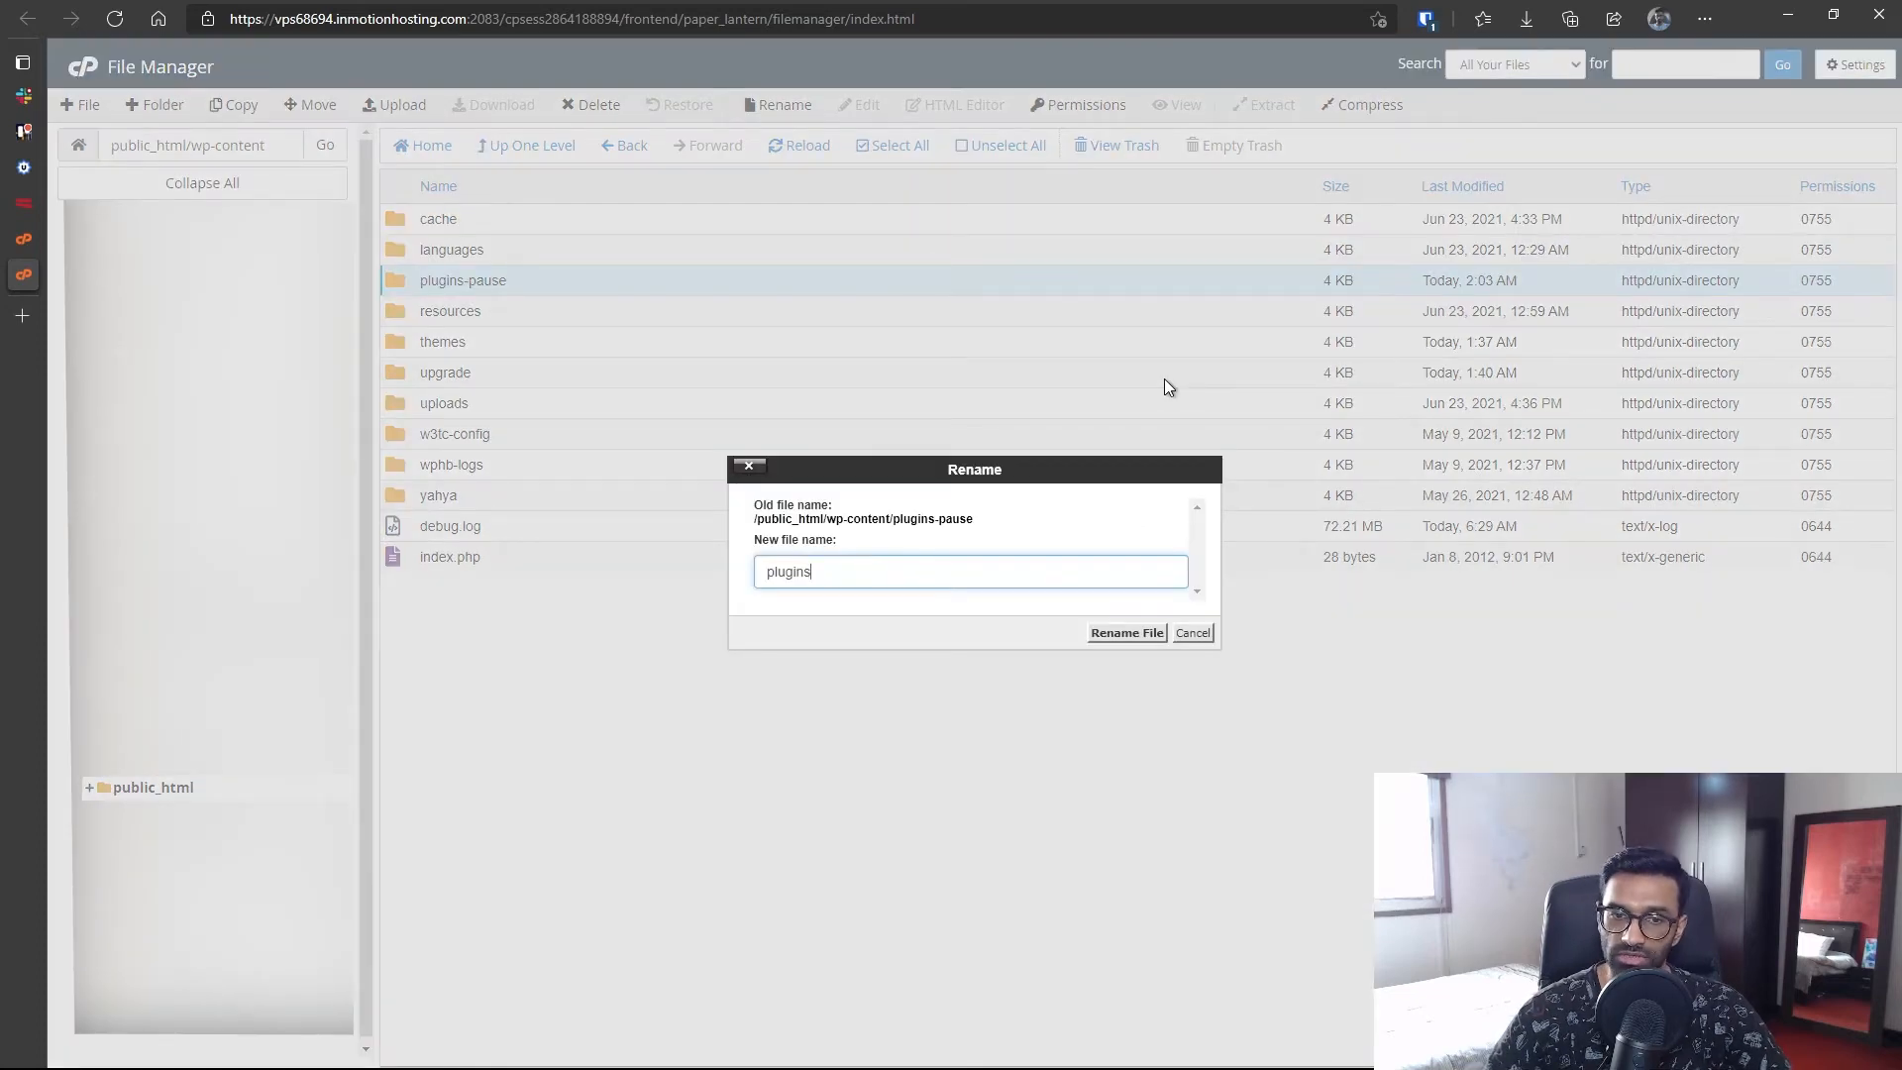
pyautogui.click(1125, 632)
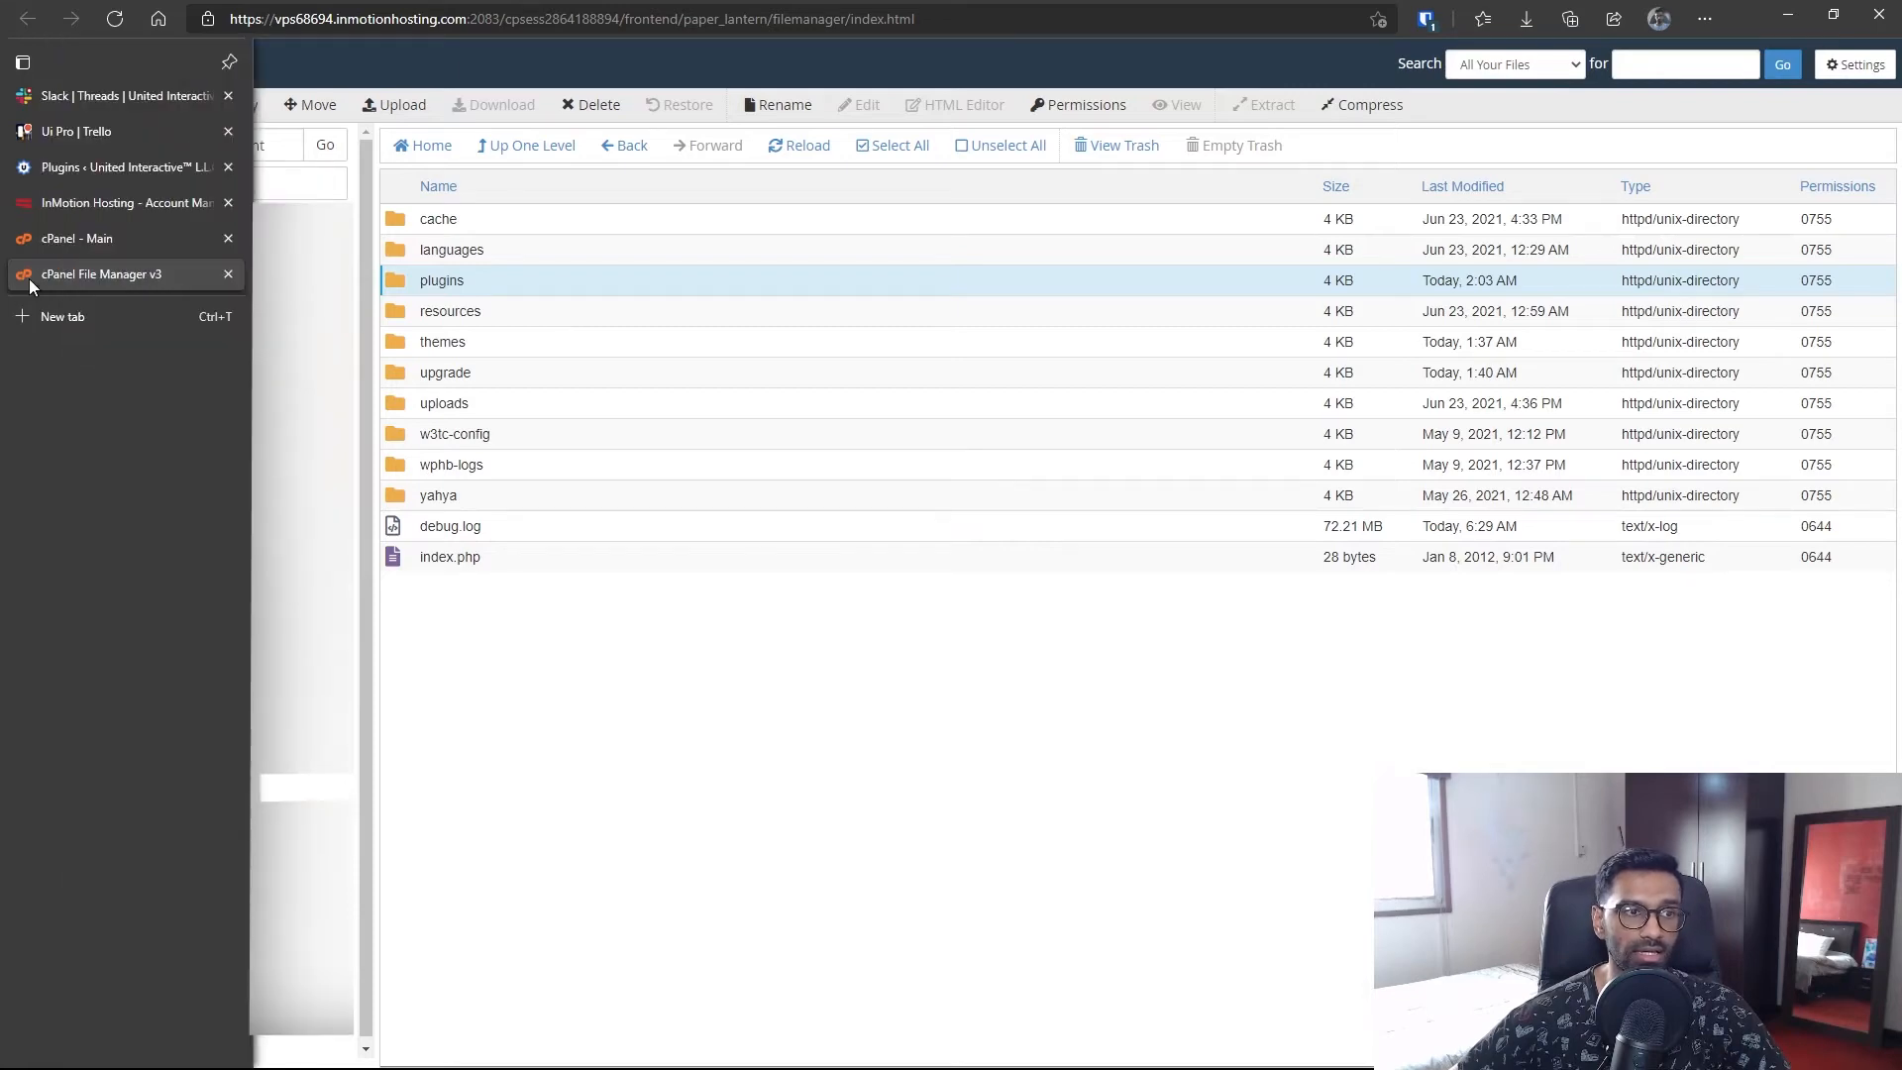
pyautogui.click(121, 167)
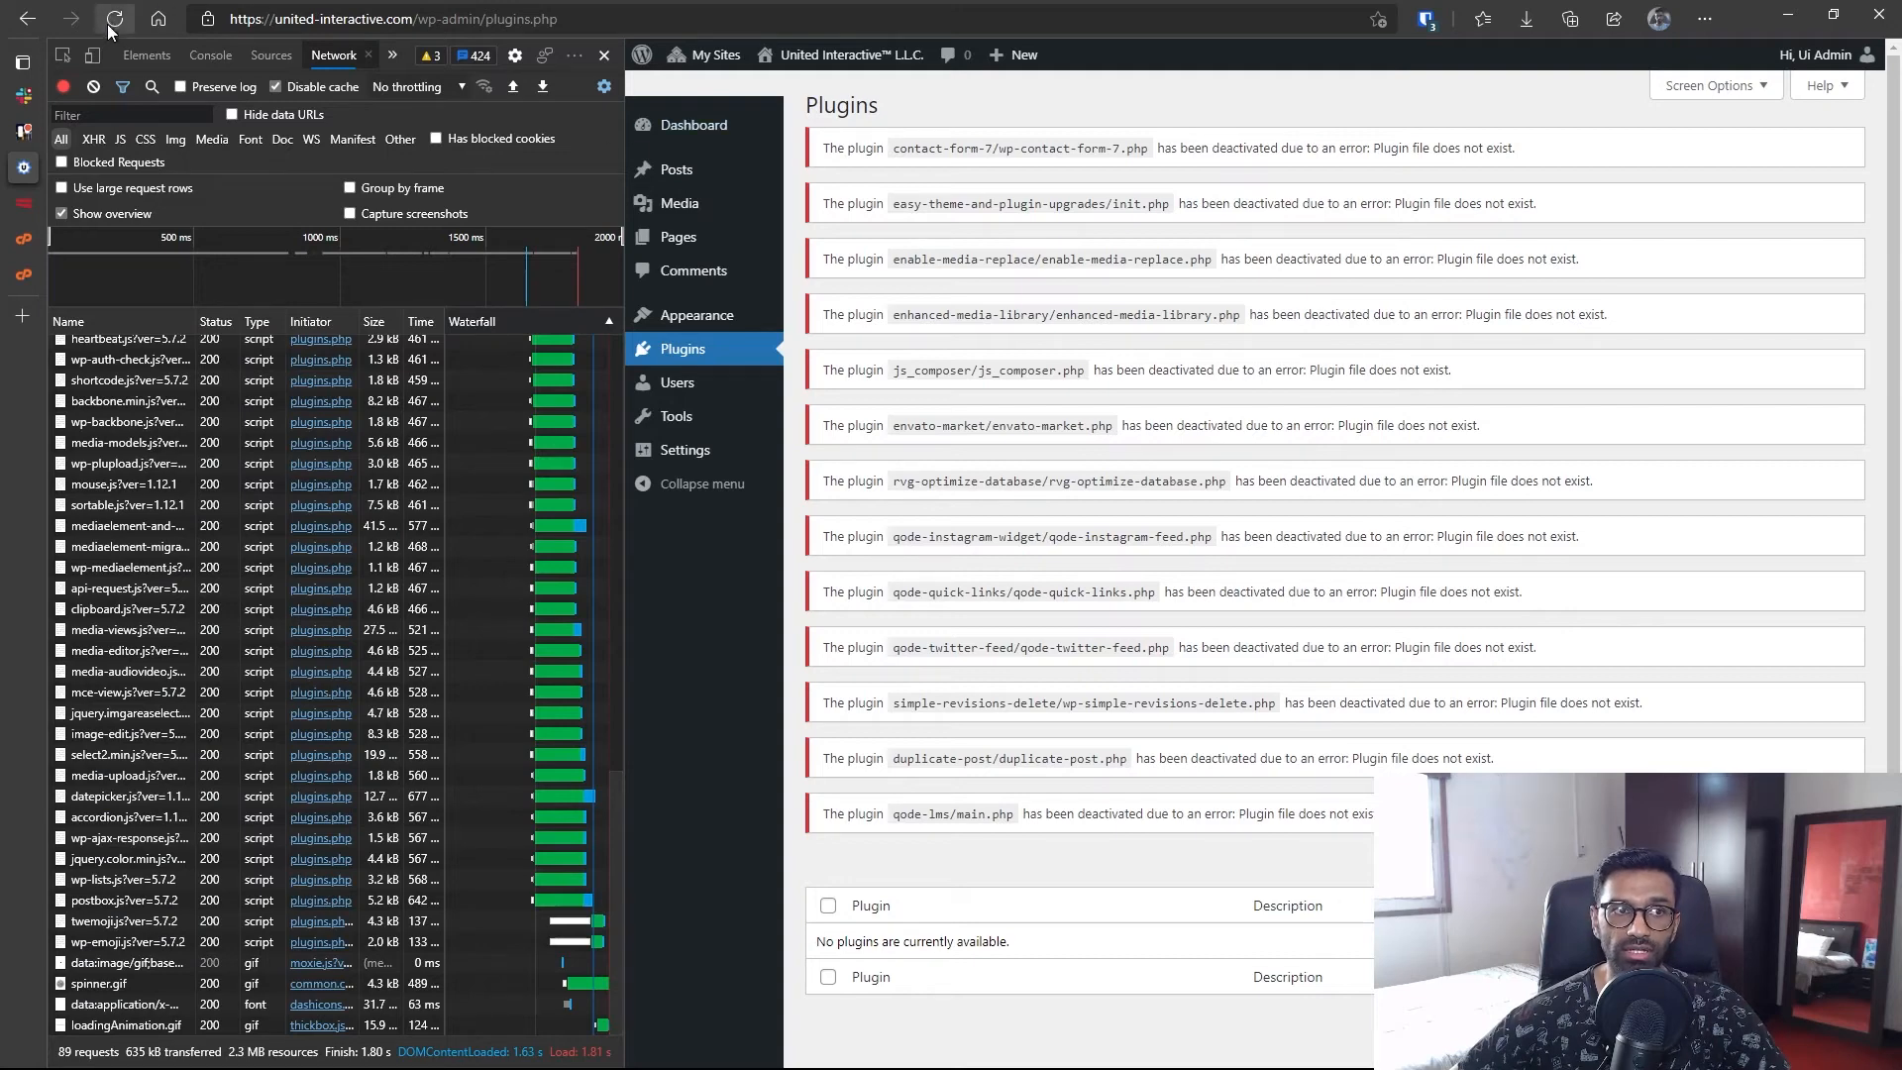
# - Network-activate Bridge Core, Contact Form 7, the Qode plugins and WPBakery Page Builder one at a time
pyautogui.click(115, 18)
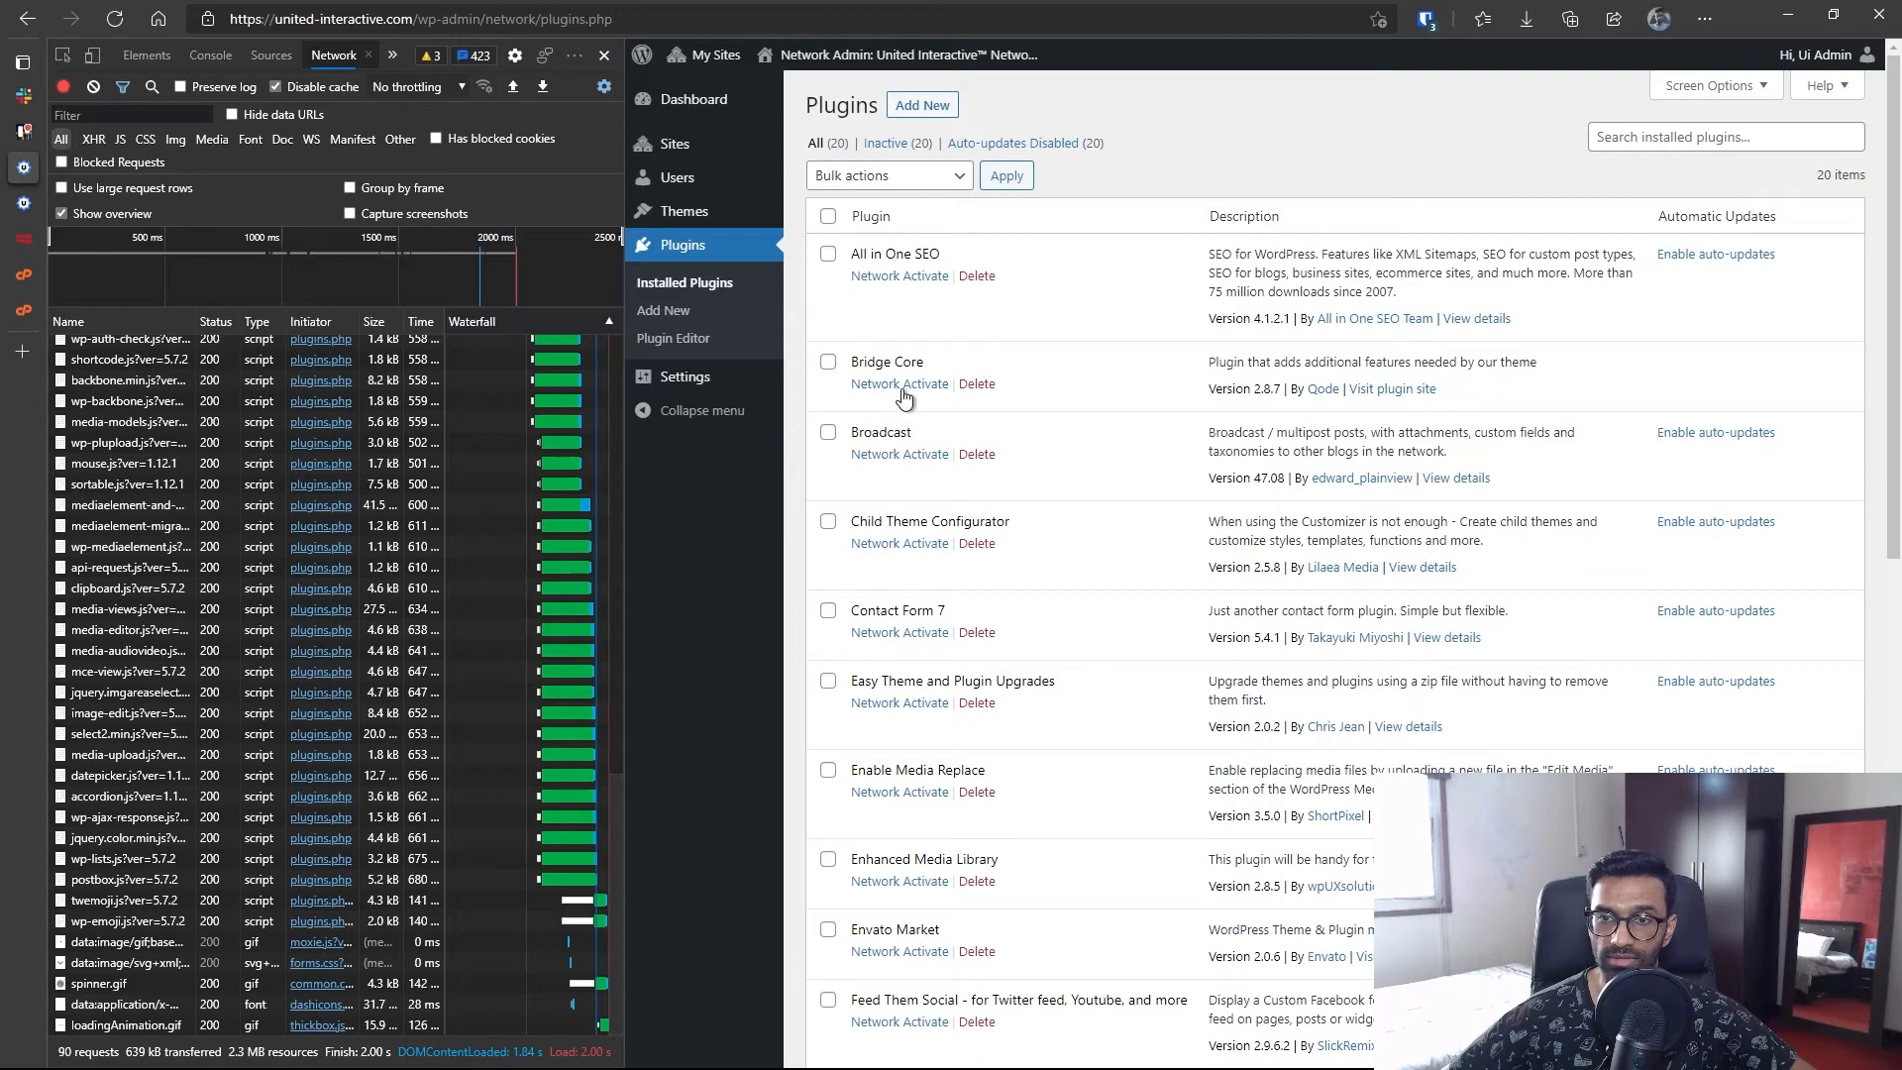
pyautogui.click(900, 383)
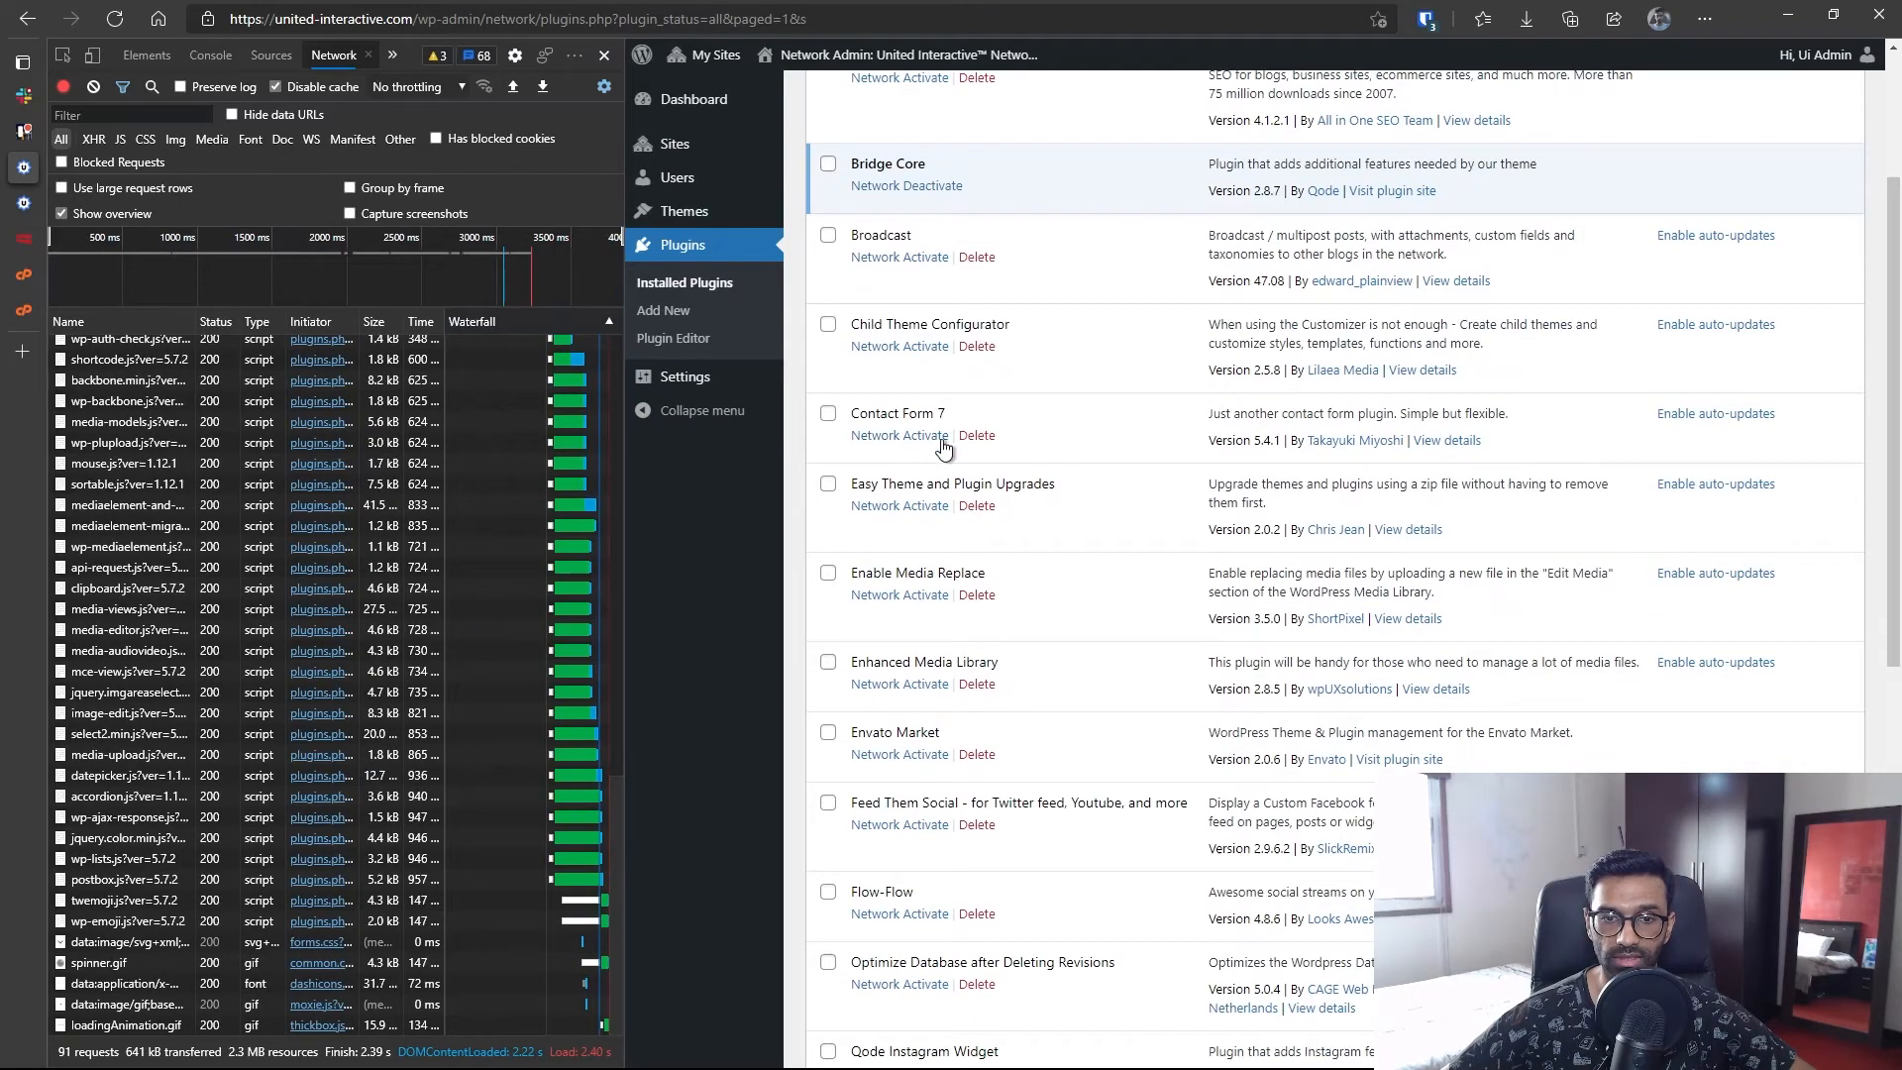
pyautogui.click(899, 434)
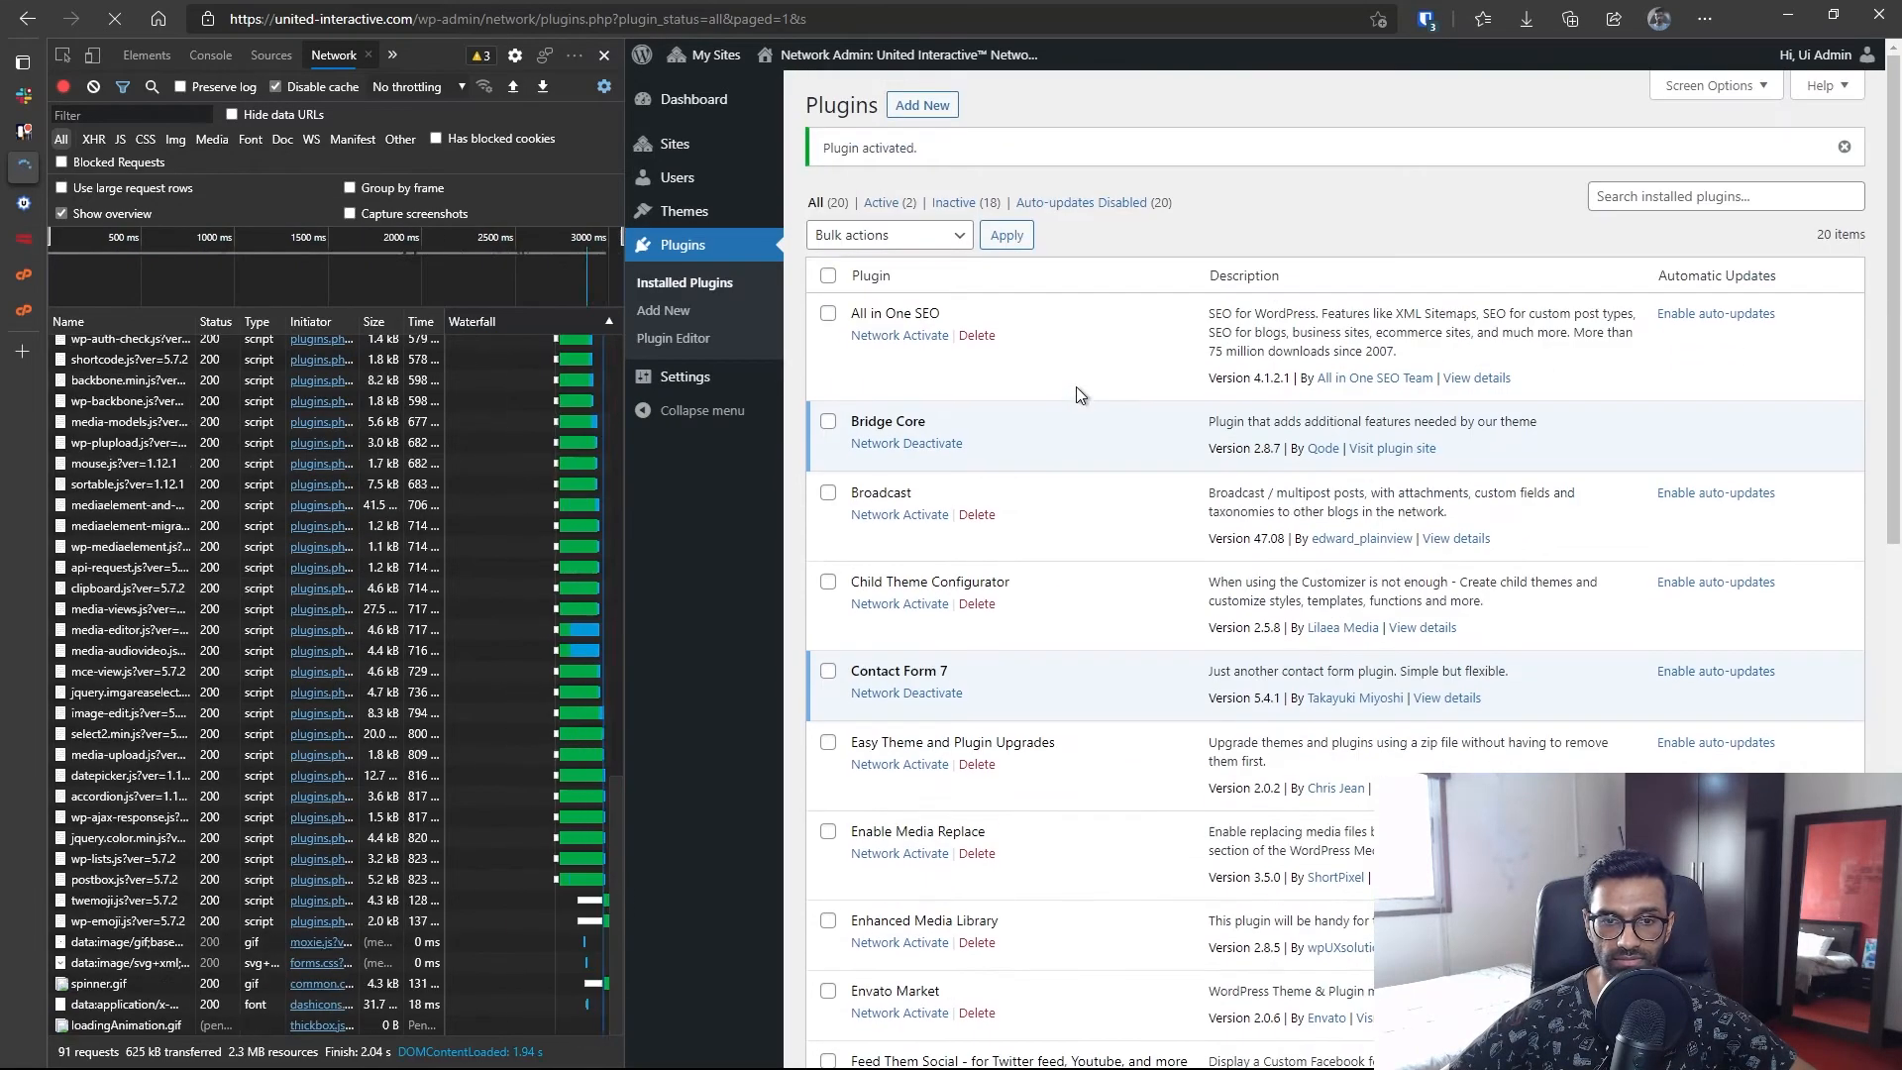
pyautogui.scroll(-3)
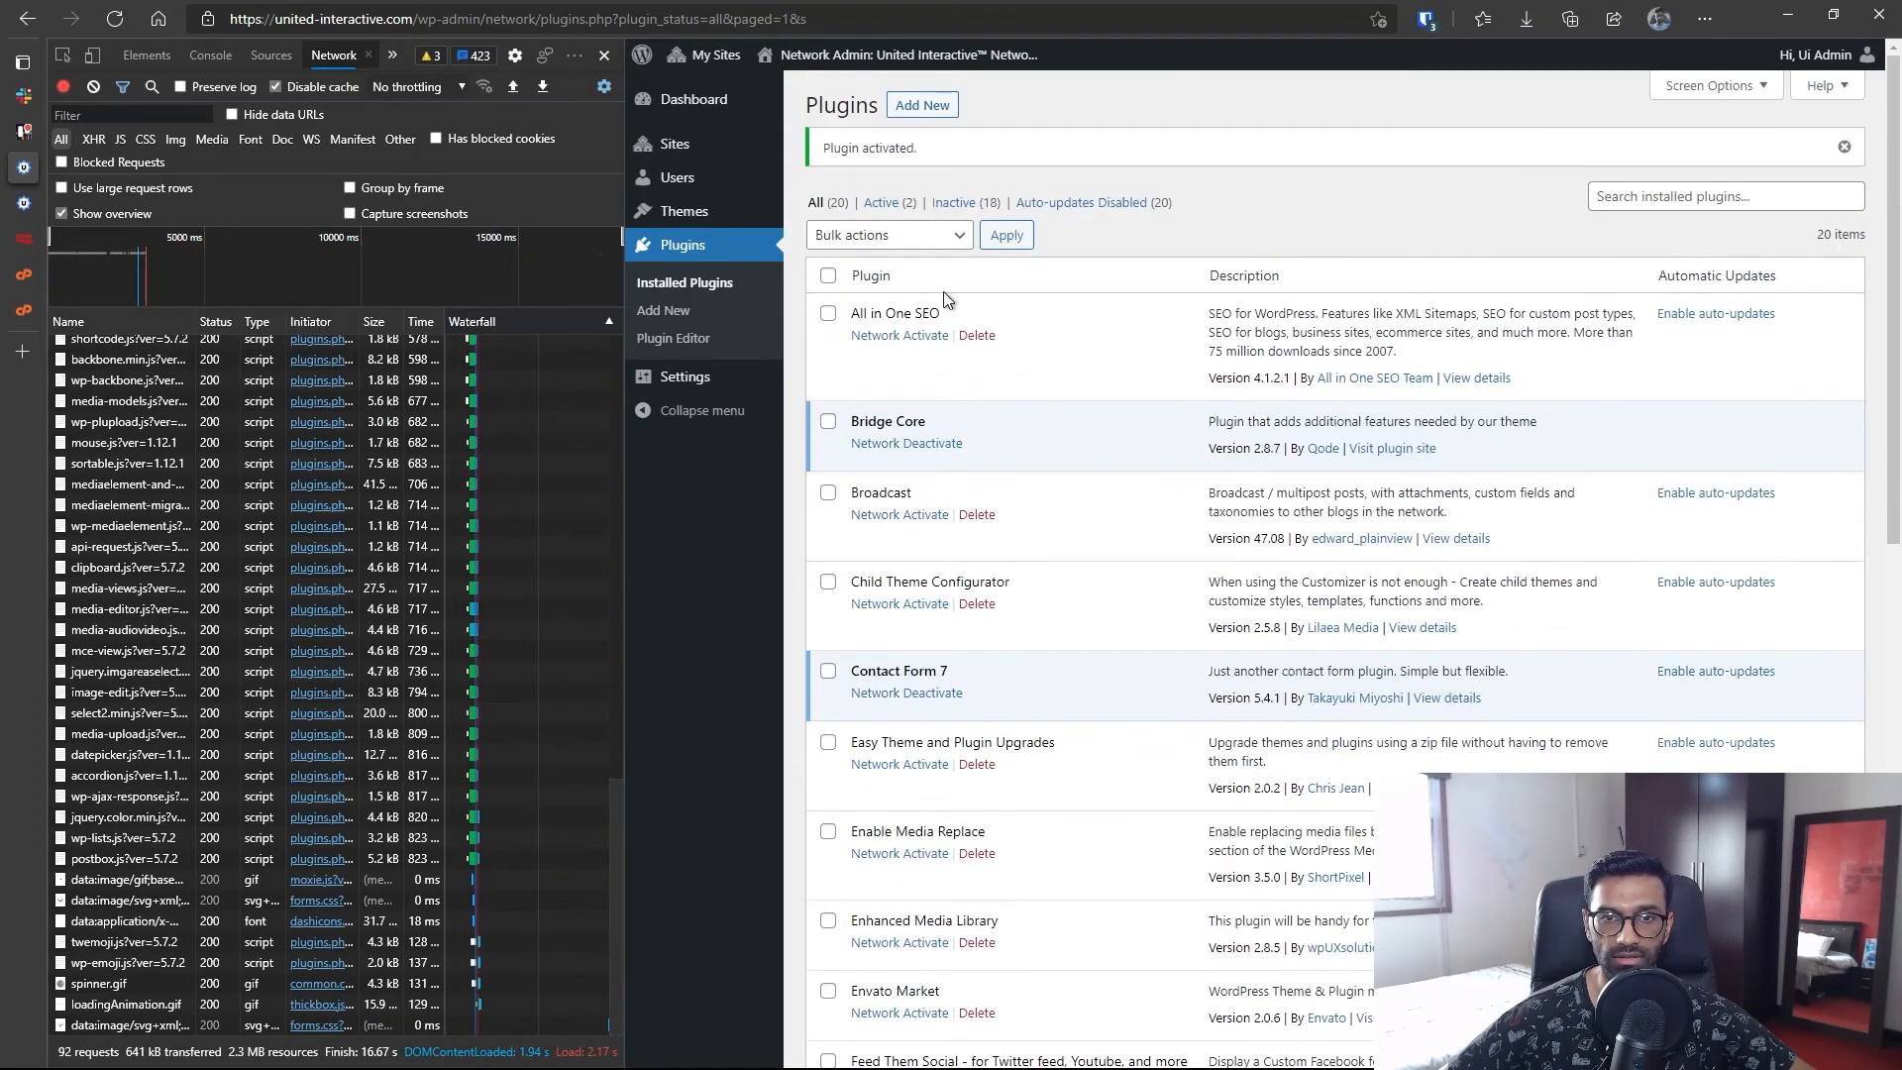
pyautogui.scroll(-3)
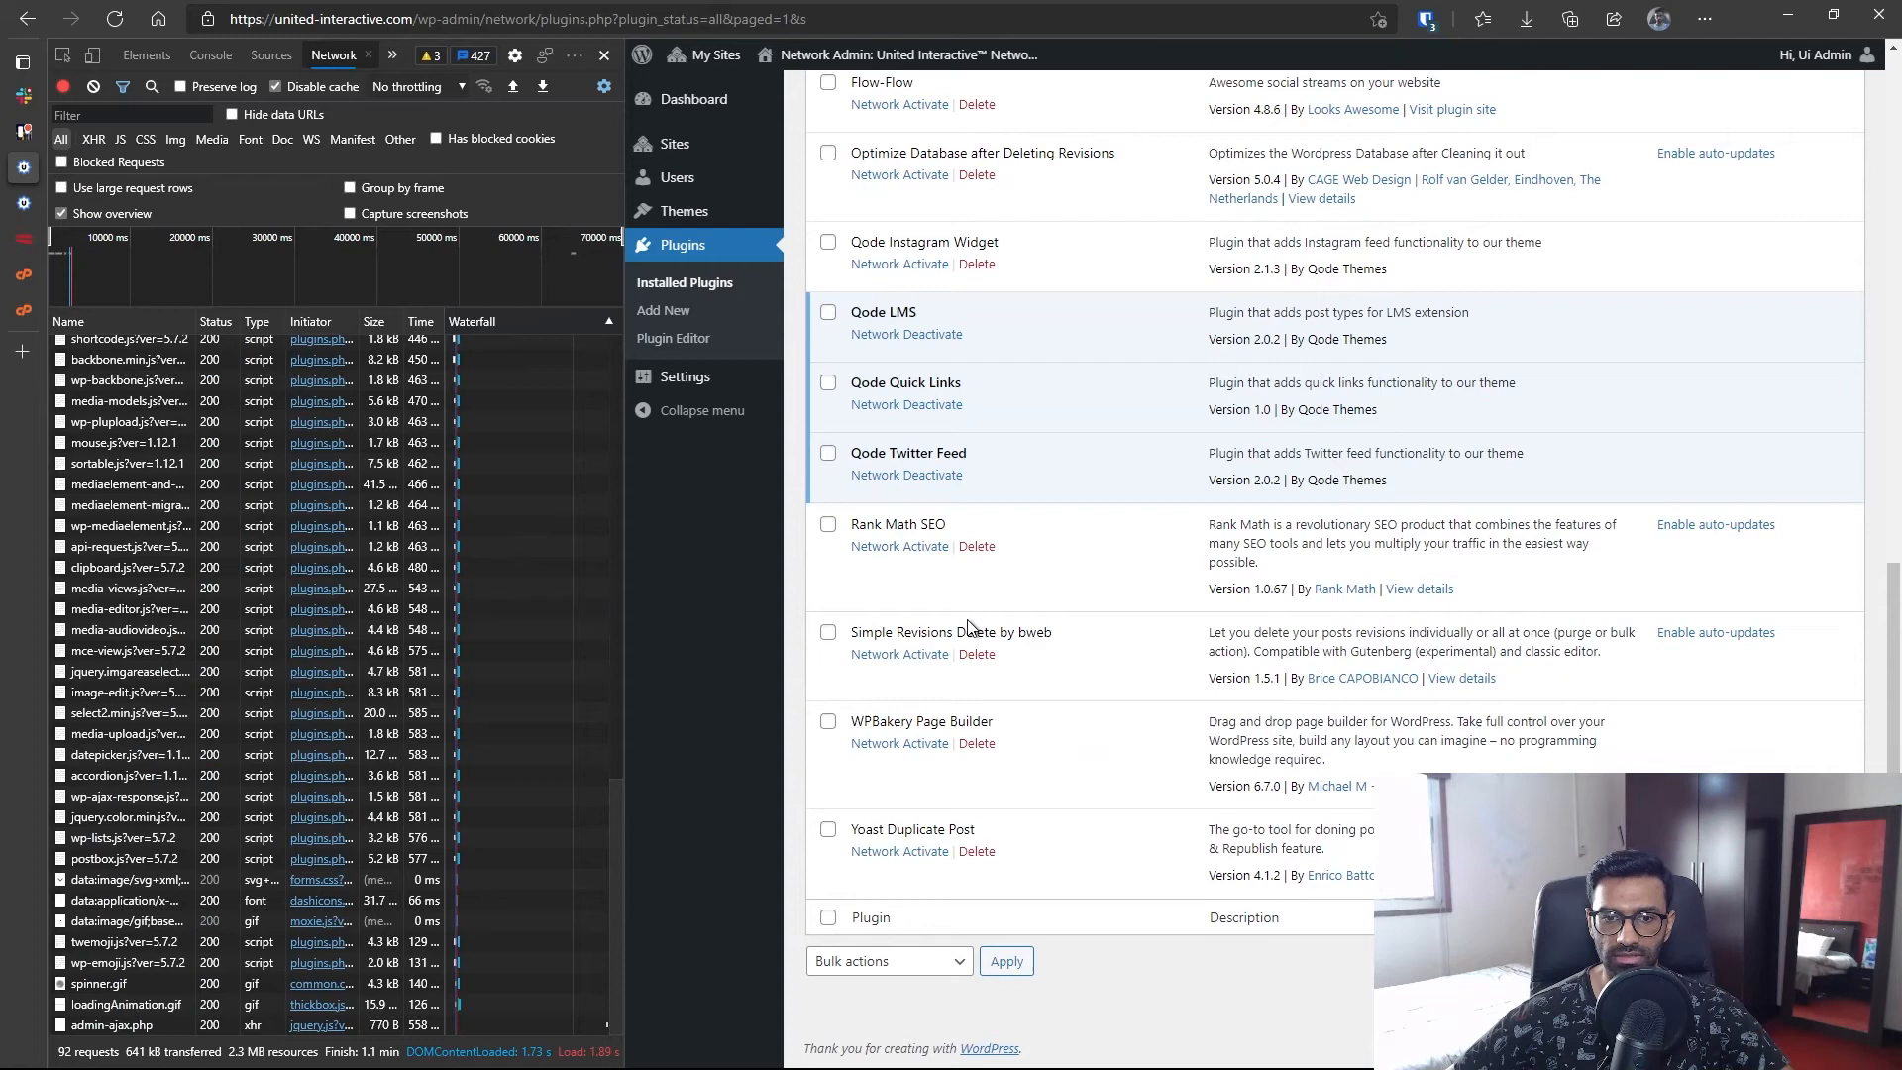
pyautogui.click(899, 743)
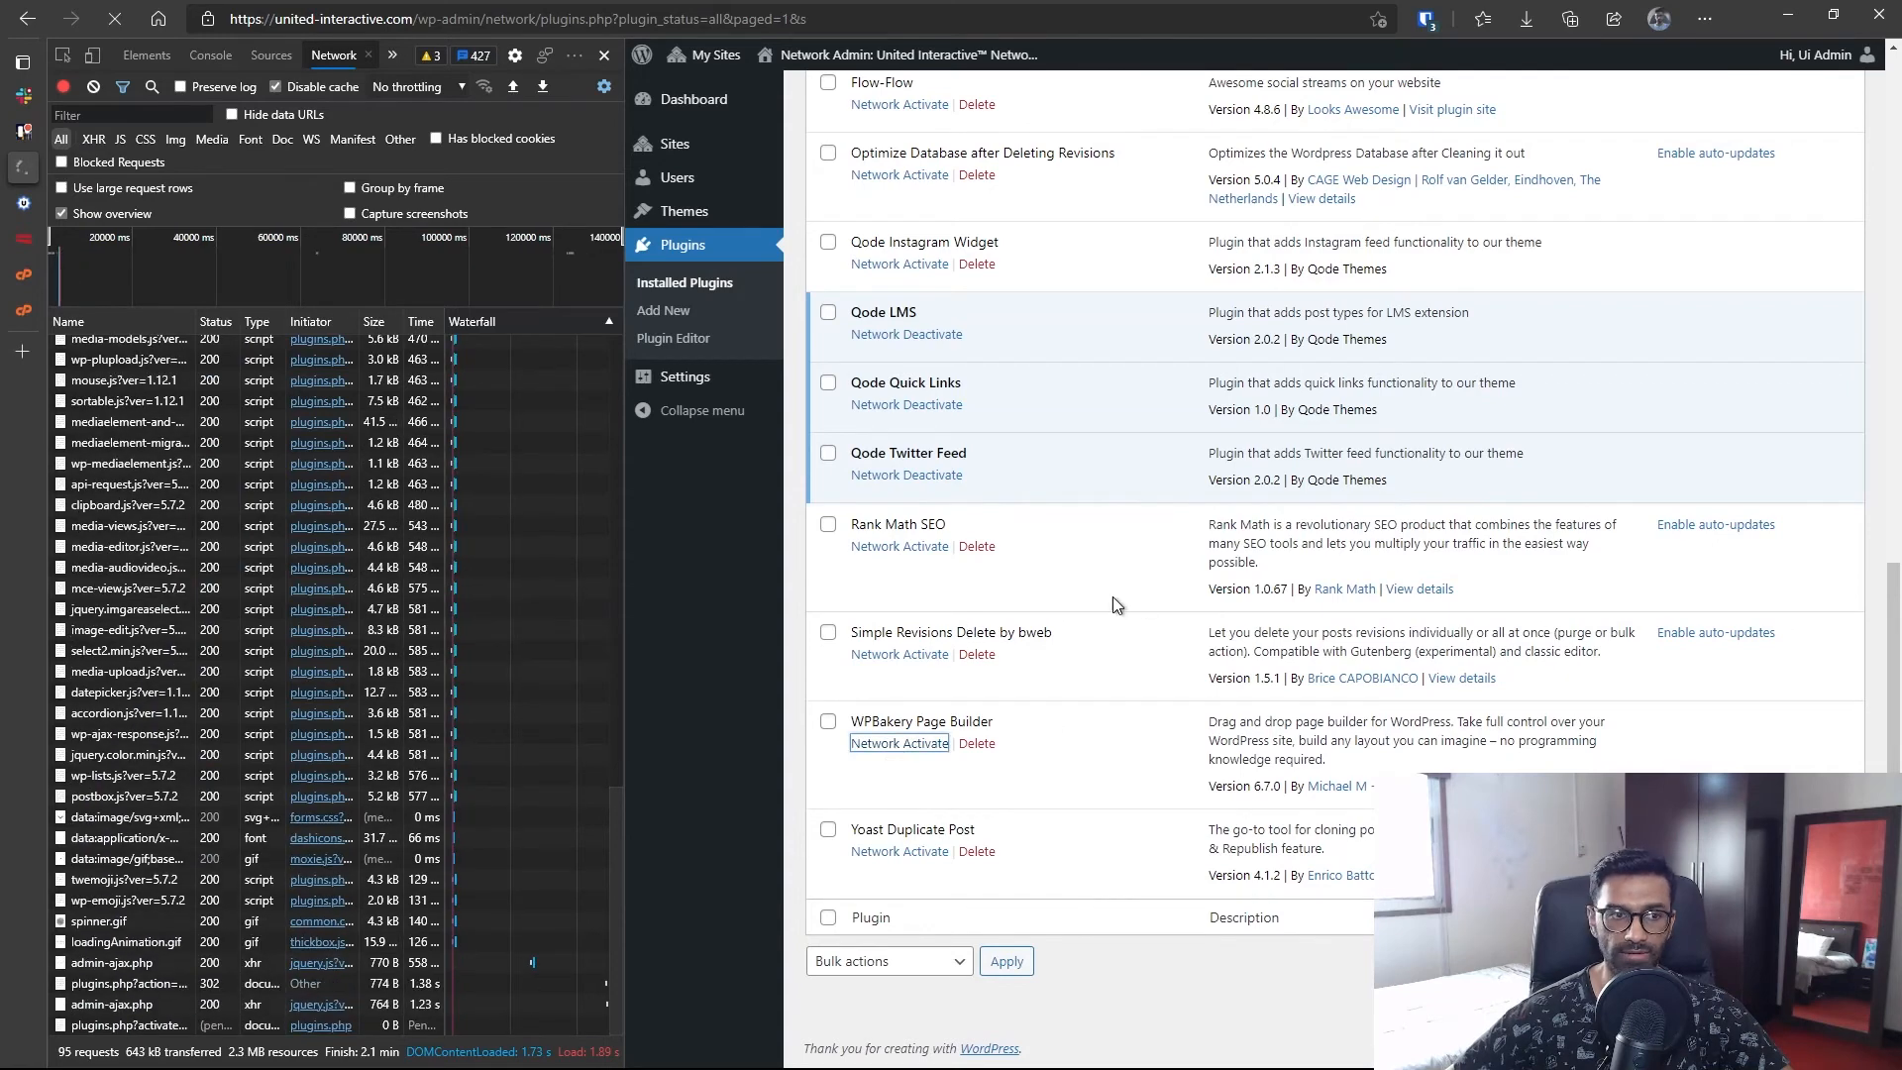
pyautogui.click(900, 743)
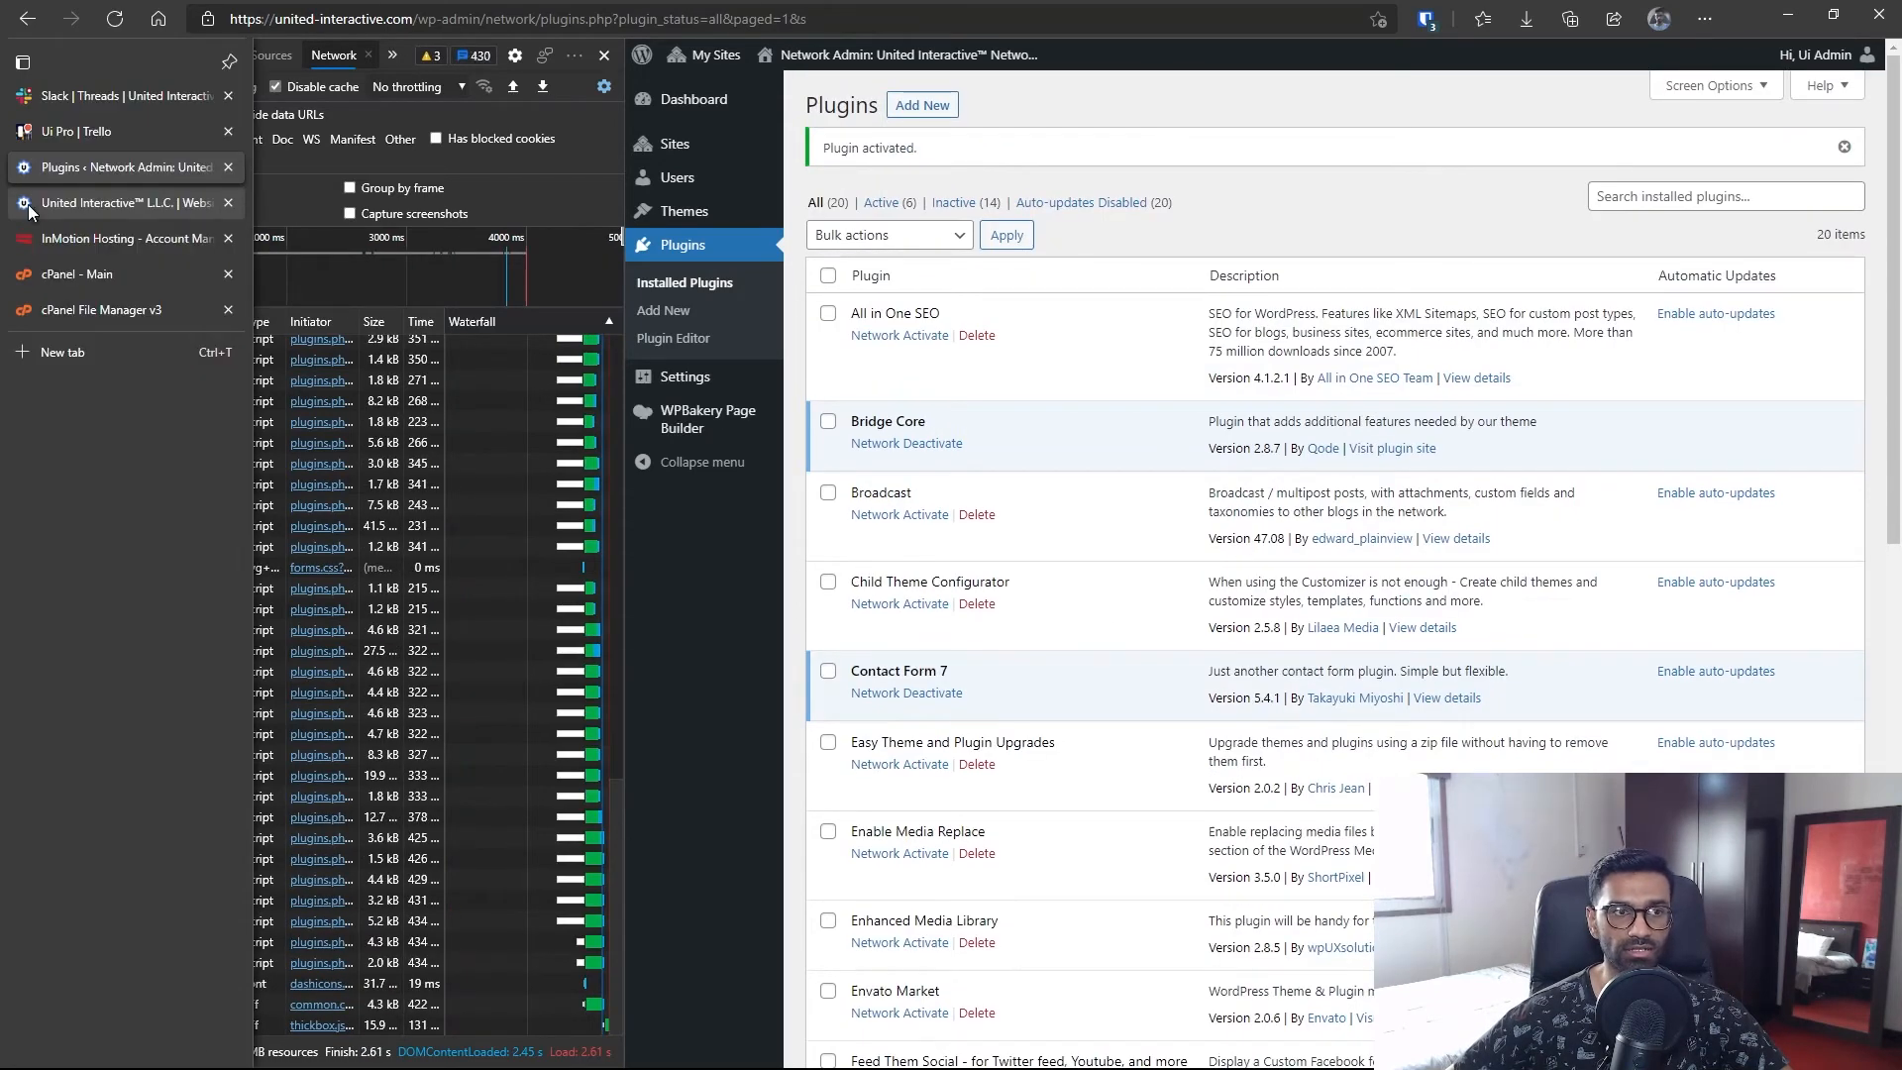